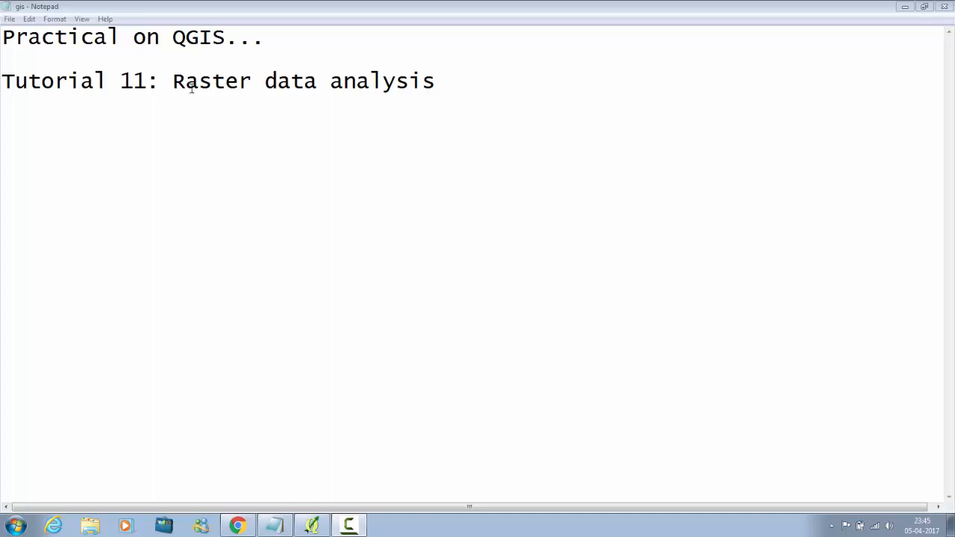
# Highlight the Tutorial 11 raster data analysis title in Notepad before switching to QGIS.
pyautogui.moveTo(172, 81); pyautogui.dragTo(434, 81)
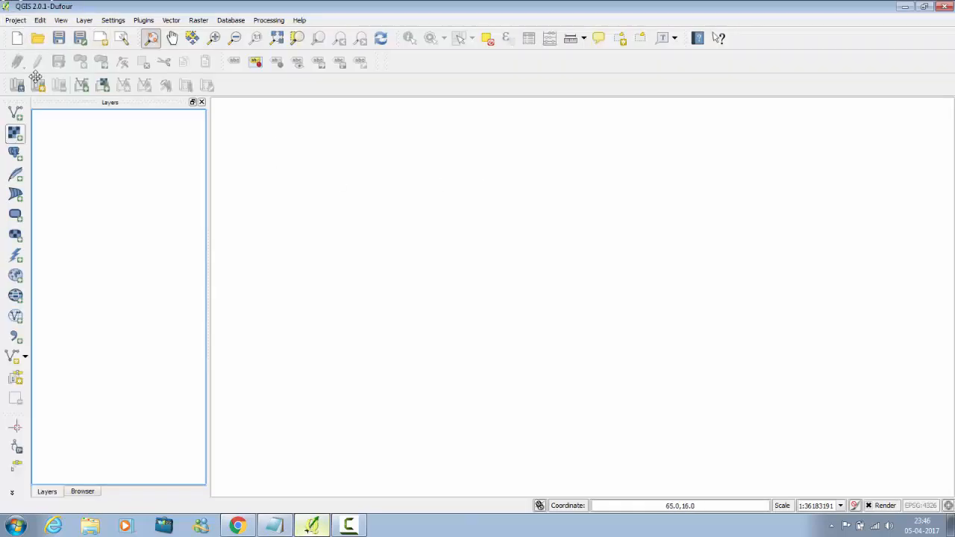
# Add the glds00ag60.asc raster from the gl_gpwv3_pdens folder with WGS 84 as its CRS.
pyautogui.click(83, 21)
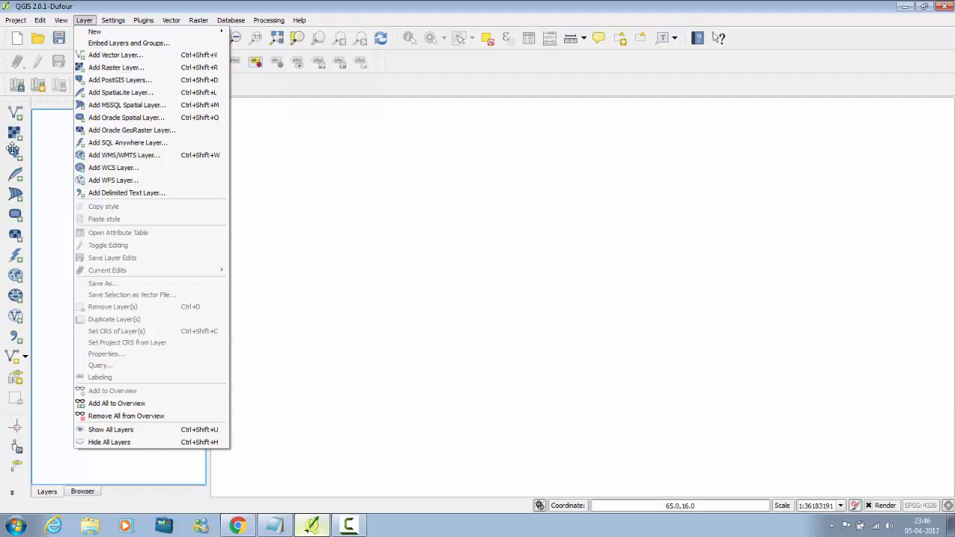
pyautogui.click(117, 68)
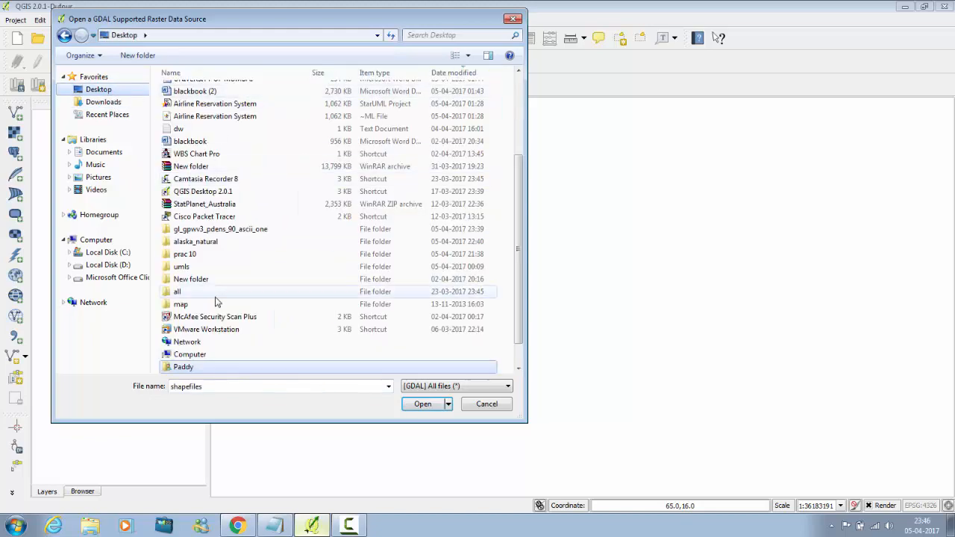
pyautogui.doubleClick(221, 230)
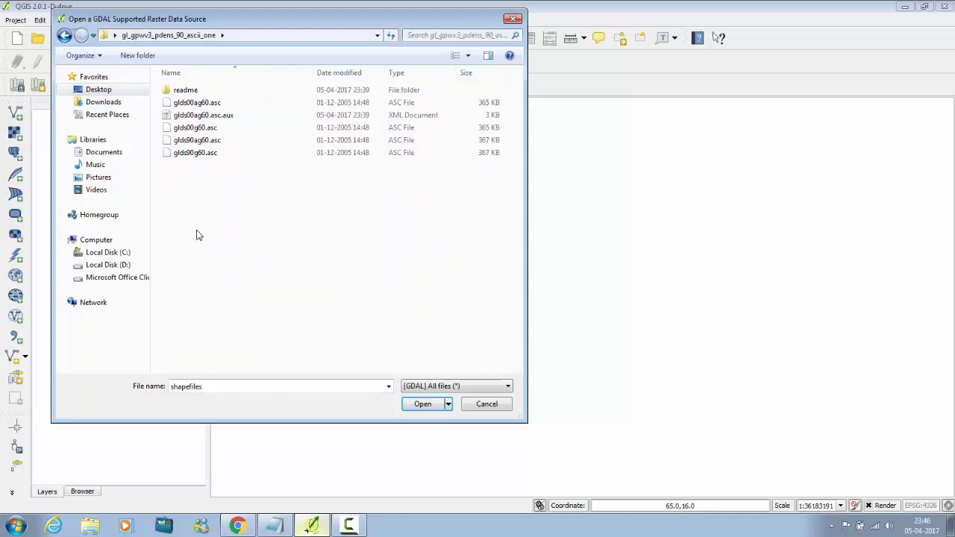
pyautogui.moveTo(216, 217)
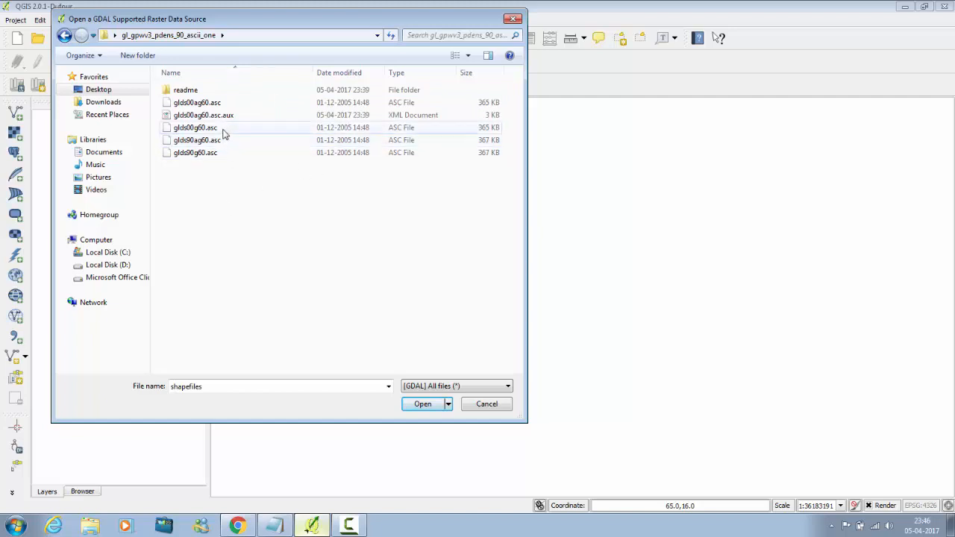
pyautogui.click(197, 102)
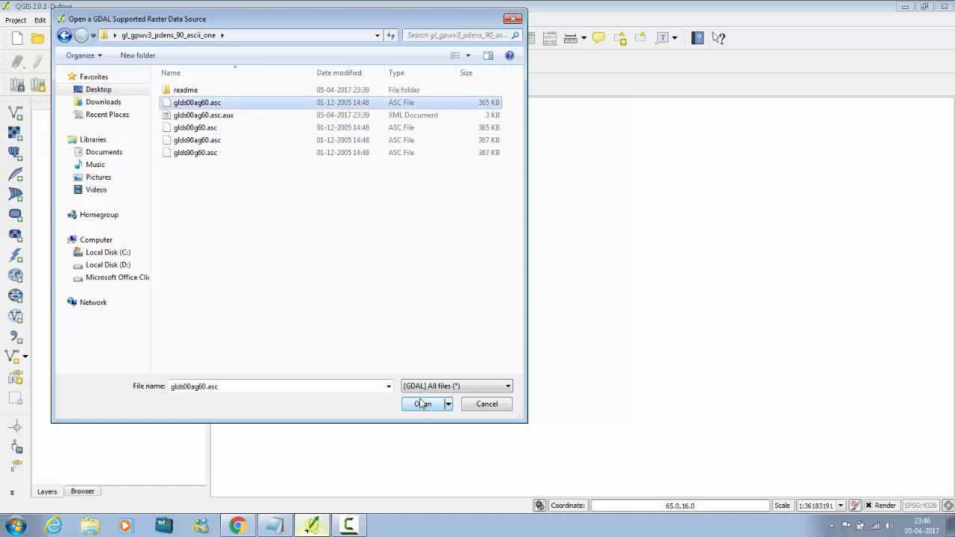
pyautogui.click(422, 403)
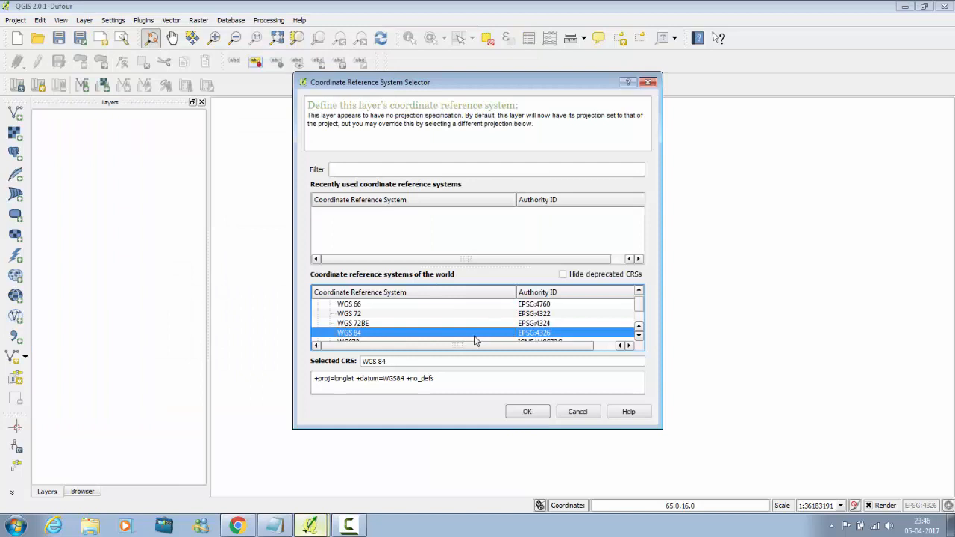
pyautogui.moveTo(570, 329)
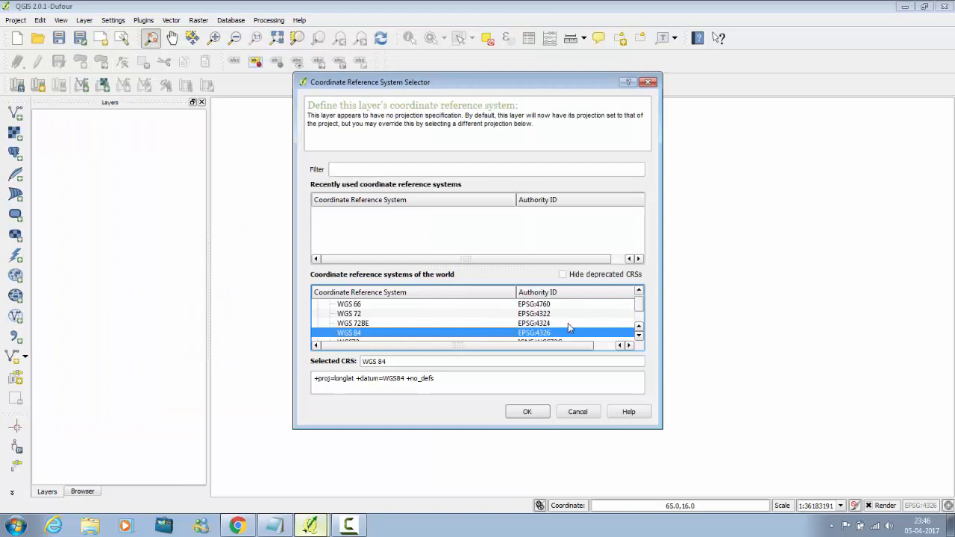
pyautogui.moveTo(551, 188)
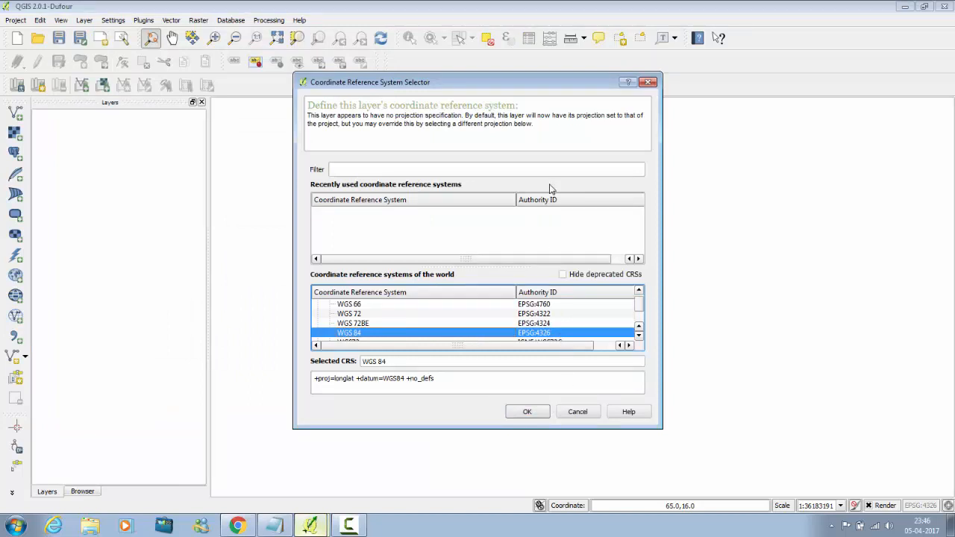
pyautogui.click(527, 412)
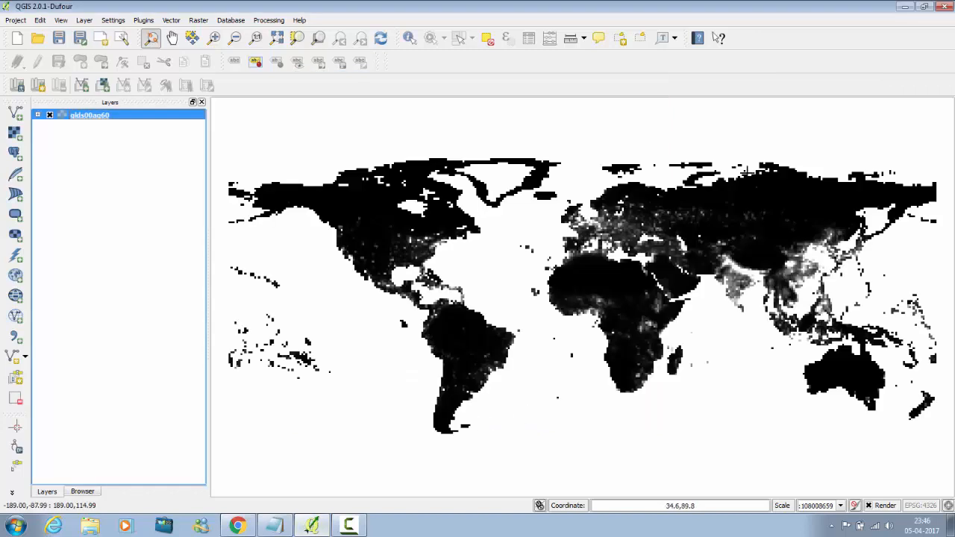
pyautogui.moveTo(120, 112)
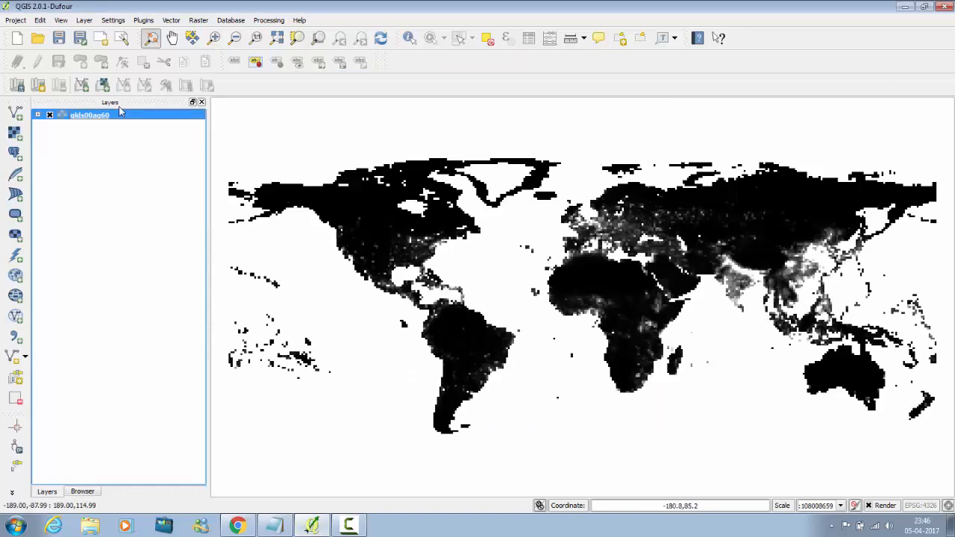
# Style glds00ag60 as singleband pseudocolor with a classified YlOrRd colour ramp.
pyautogui.doubleClick(89, 115)
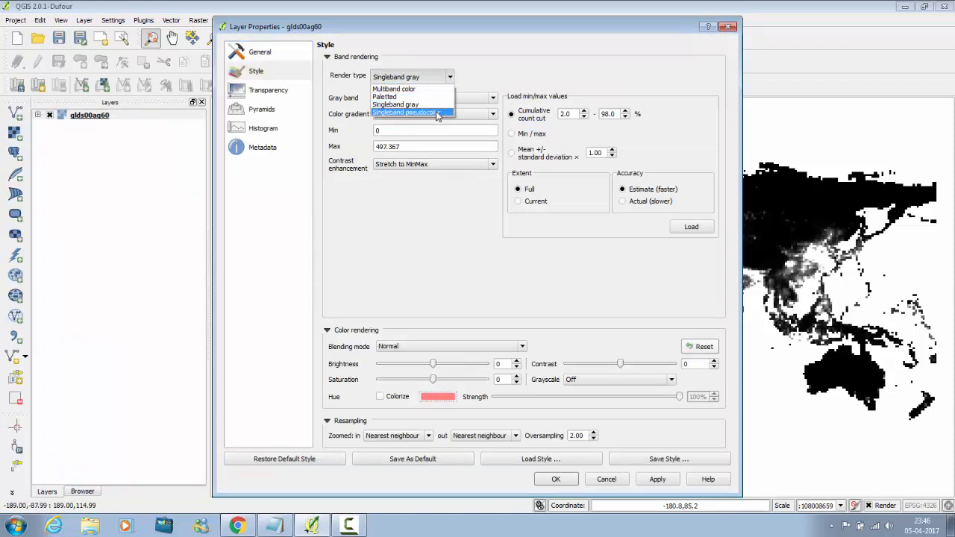
pyautogui.click(405, 113)
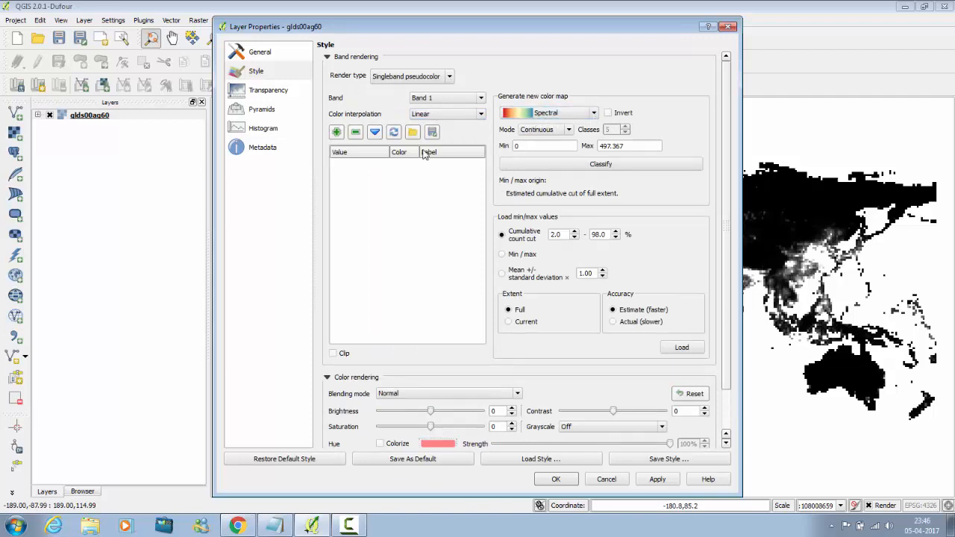
pyautogui.click(590, 114)
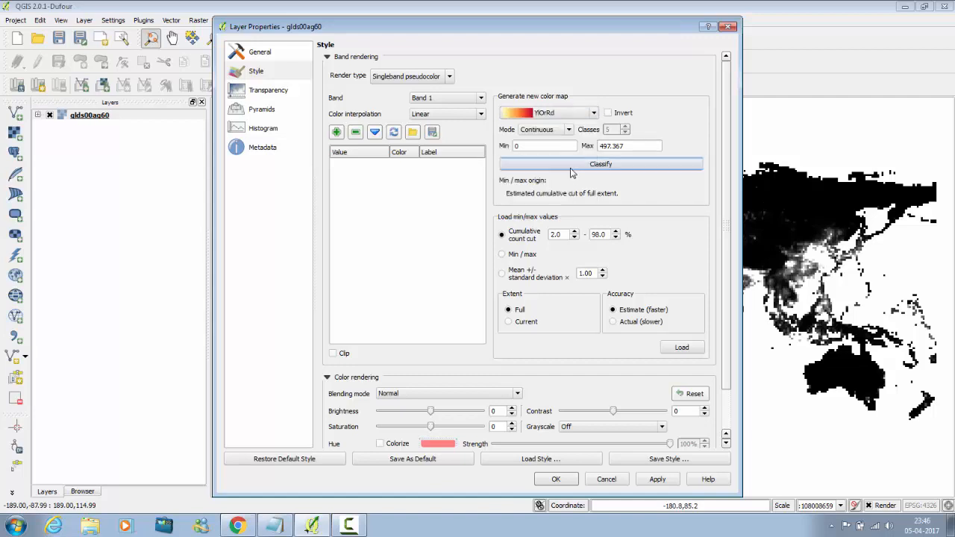
pyautogui.click(600, 163)
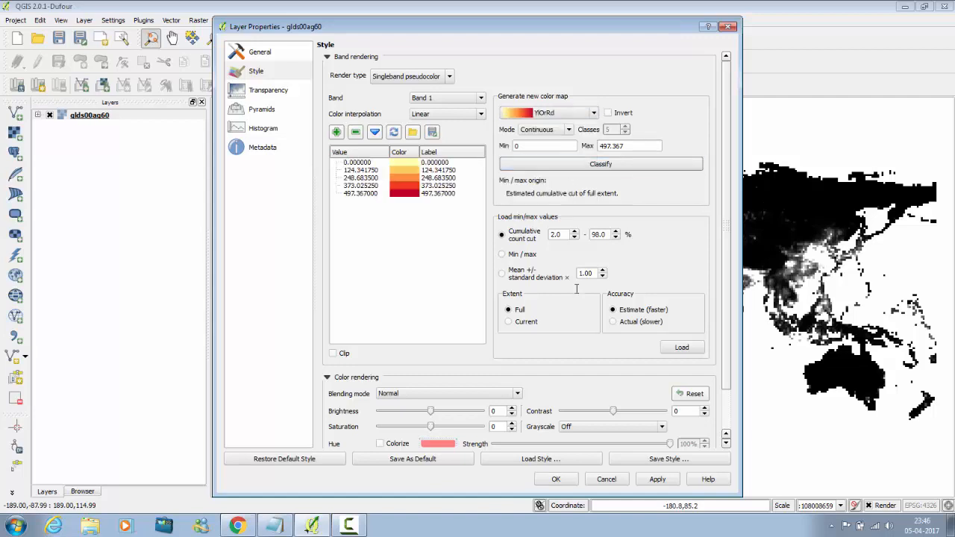
pyautogui.click(657, 479)
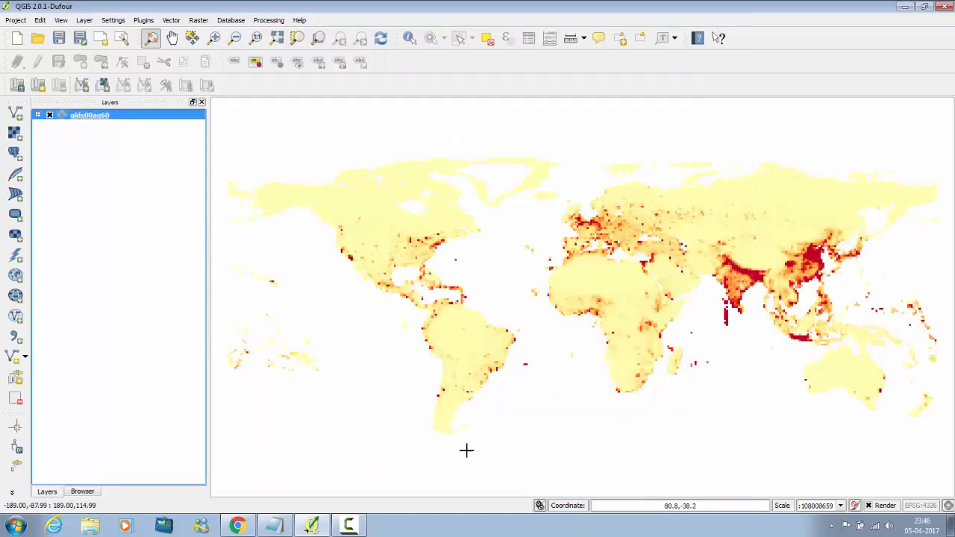
pyautogui.moveTo(48, 154)
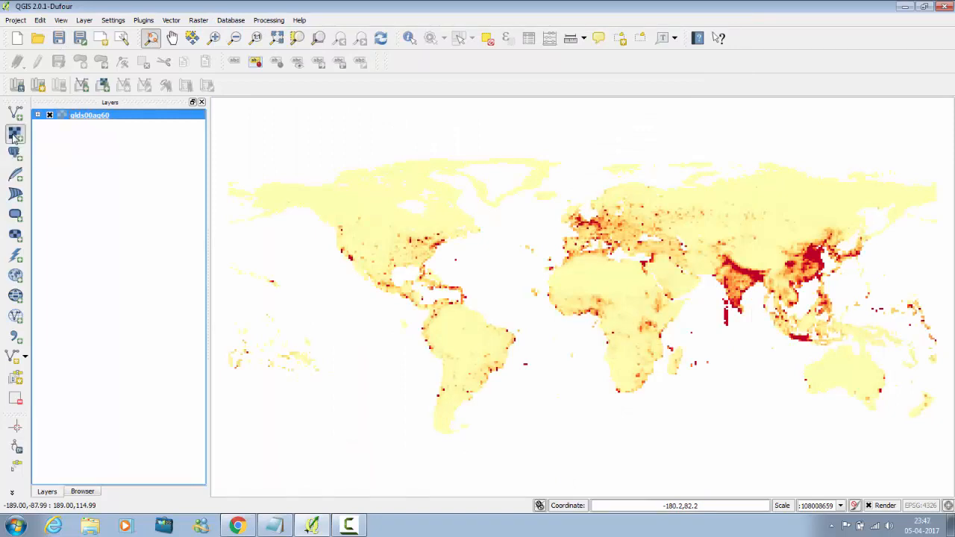
# Add the glds90ag60.asc raster as a second layer with WGS 84 as its CRS.
pyautogui.click(15, 134)
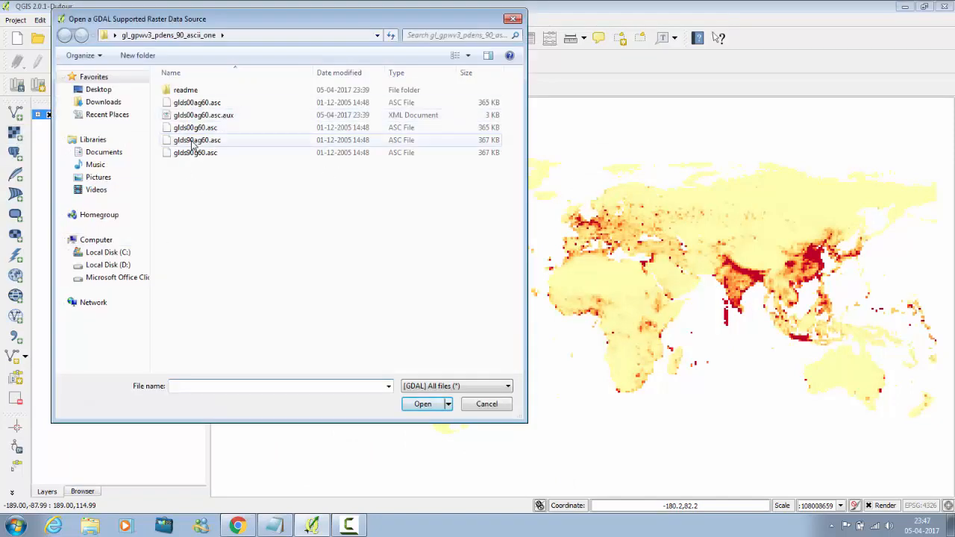
pyautogui.moveTo(191, 146)
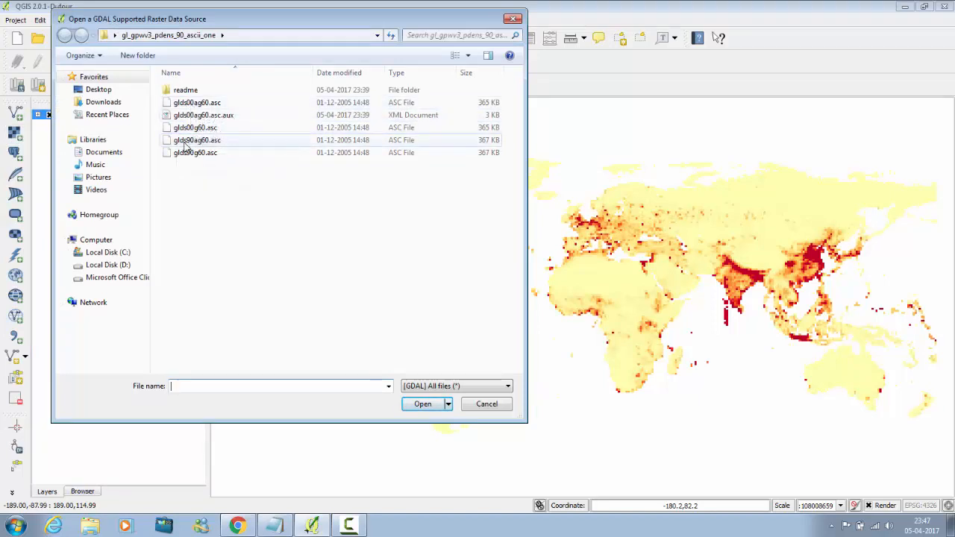
pyautogui.moveTo(191, 148)
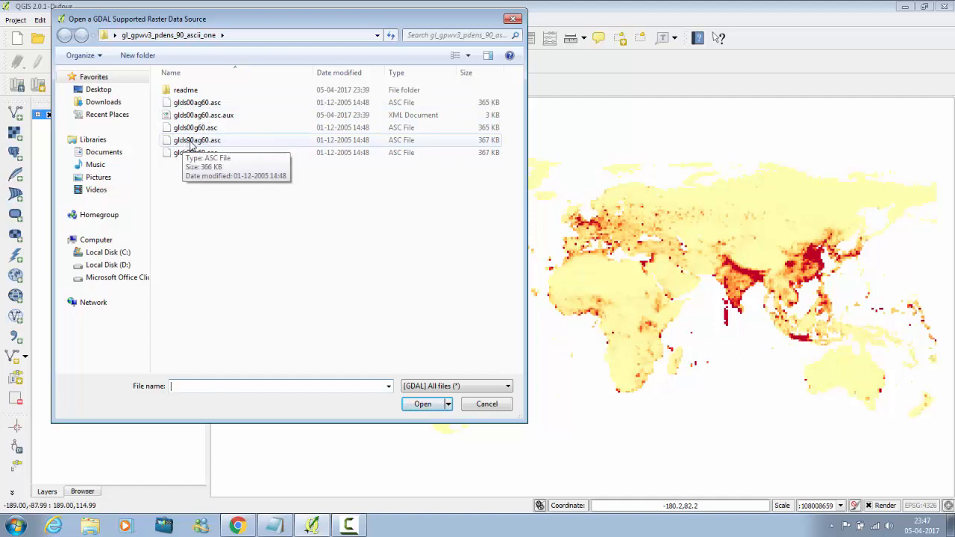
pyautogui.click(197, 140)
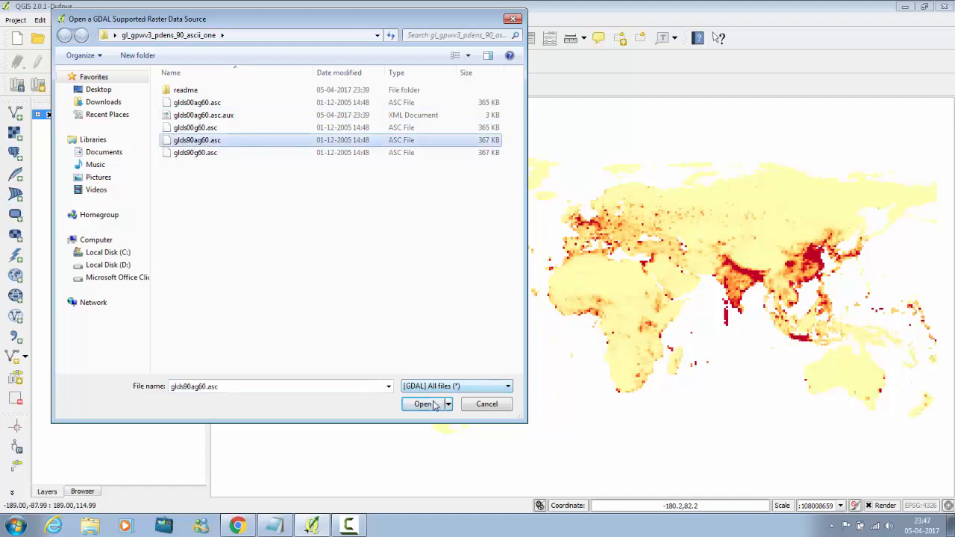
pyautogui.click(424, 403)
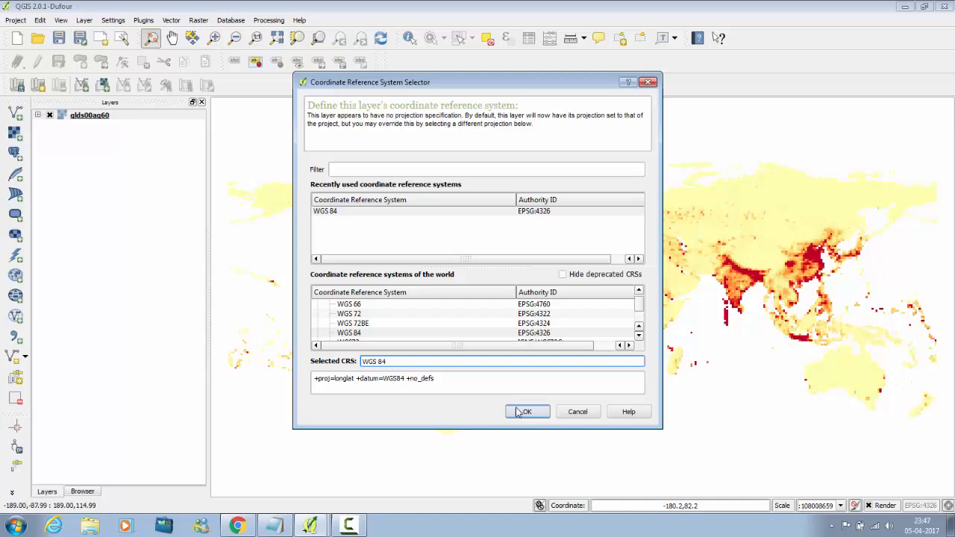
pyautogui.click(527, 412)
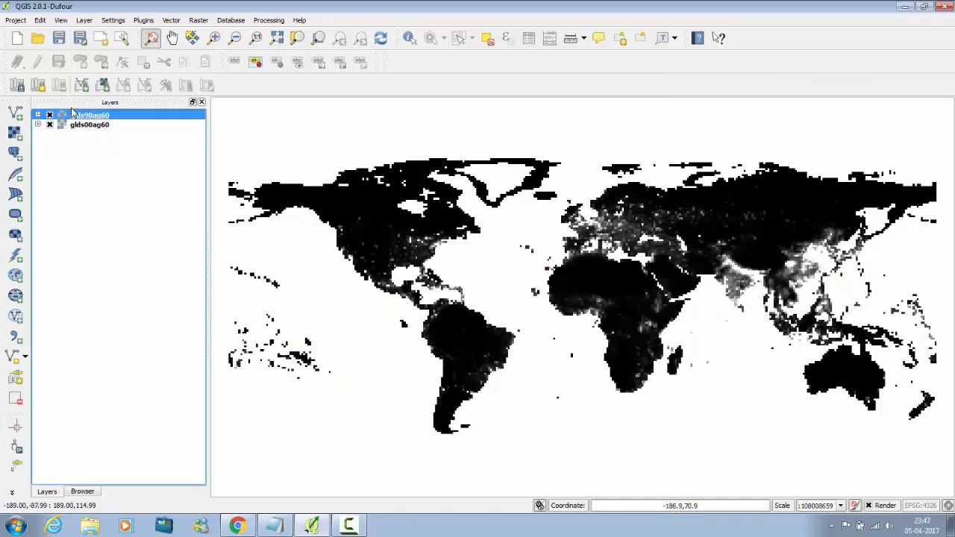
# Style glds90ag60 as singleband pseudocolor with an orange-brown colour ramp.
pyautogui.doubleClick(90, 115)
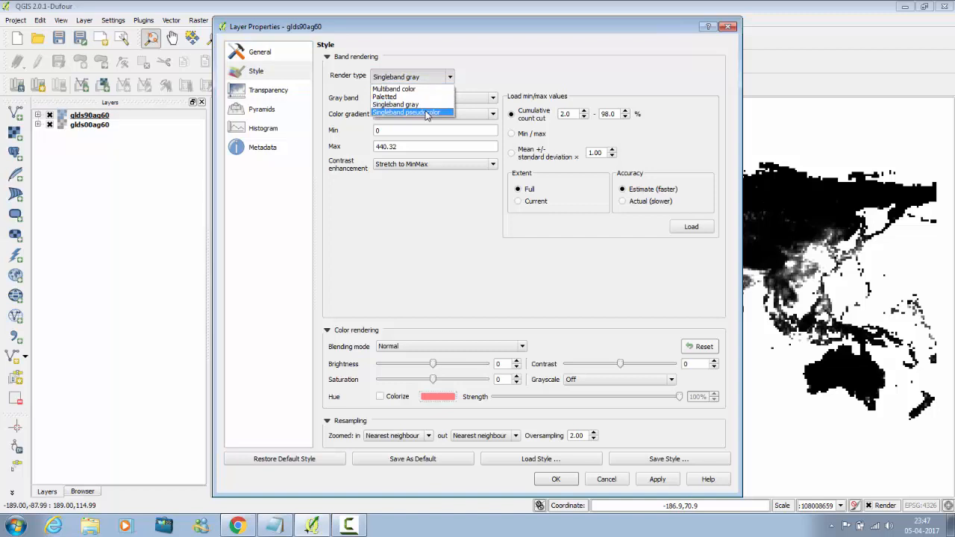
pyautogui.click(406, 113)
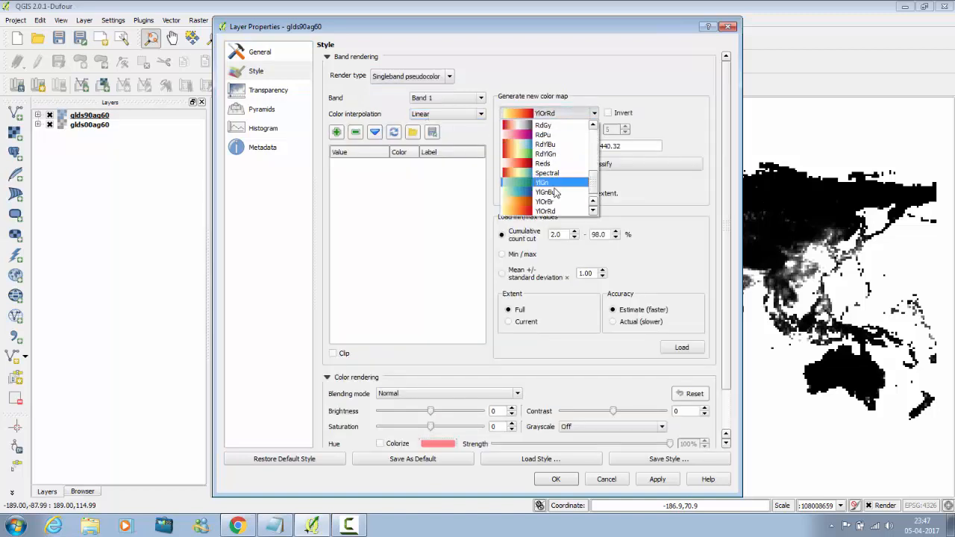
pyautogui.click(544, 191)
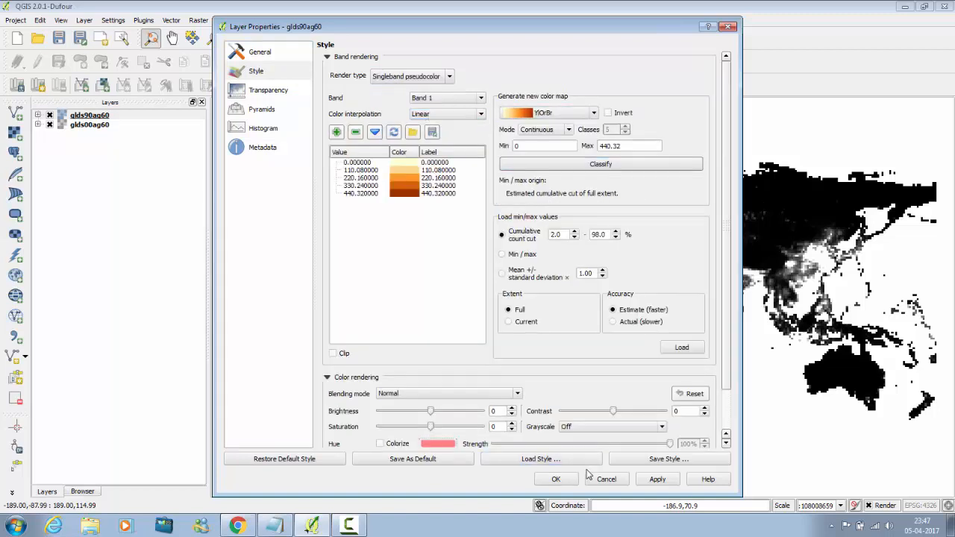
pyautogui.click(555, 480)
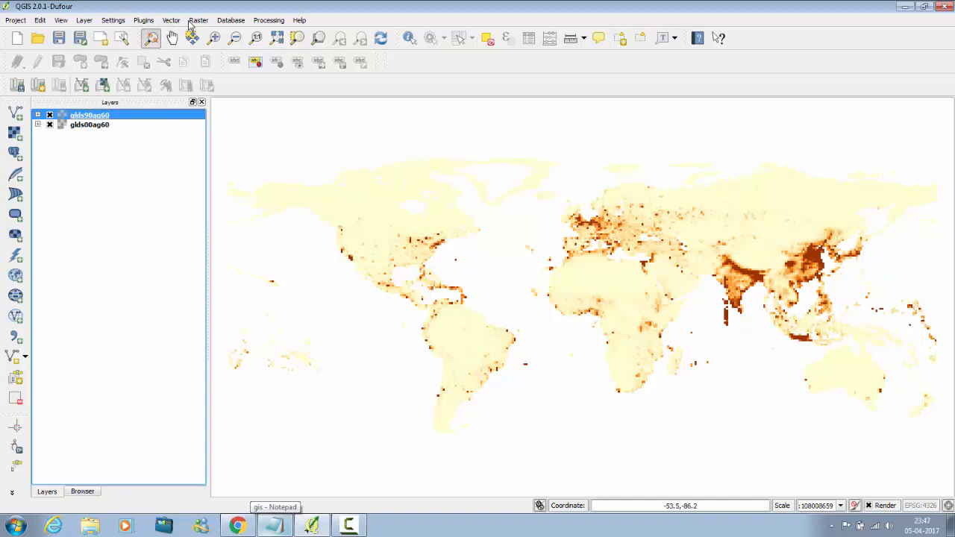
# In Raster calculator, build the expression glds00ag60@1 minus glds90ag60@1.
pyautogui.click(198, 21)
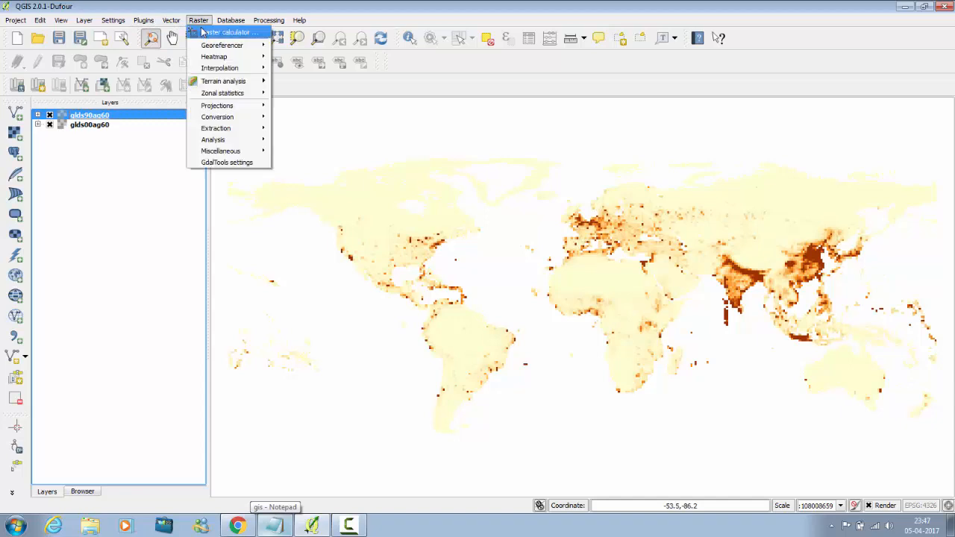
pyautogui.click(227, 33)
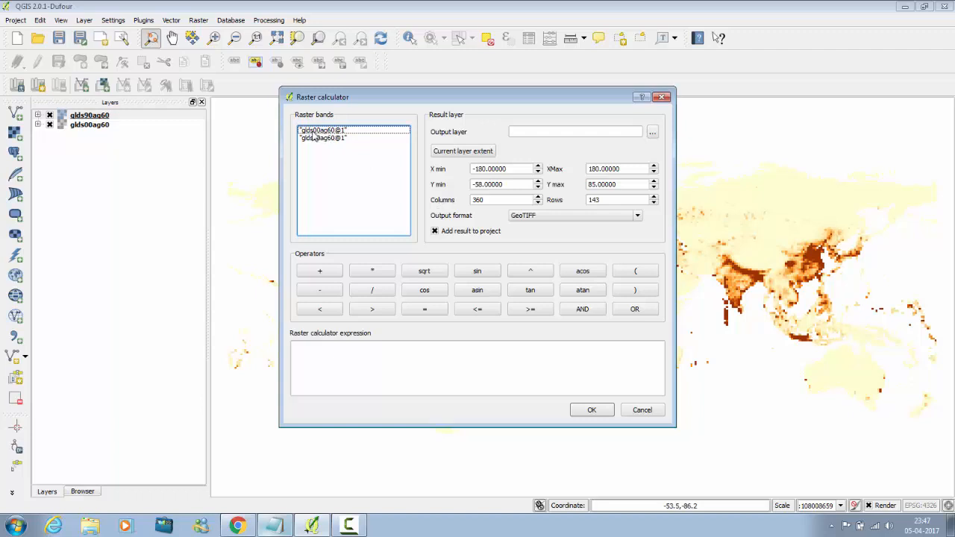
pyautogui.doubleClick(323, 130)
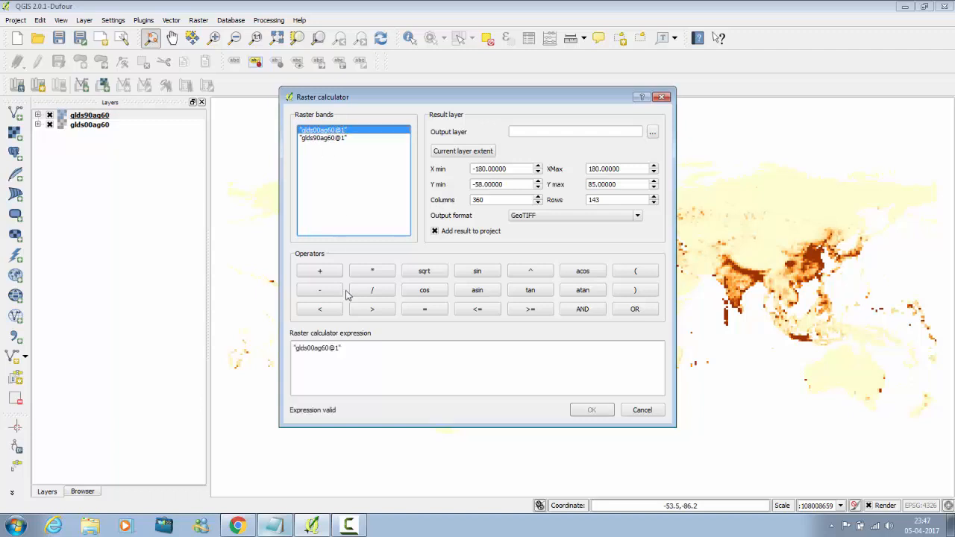
pyautogui.click(320, 290)
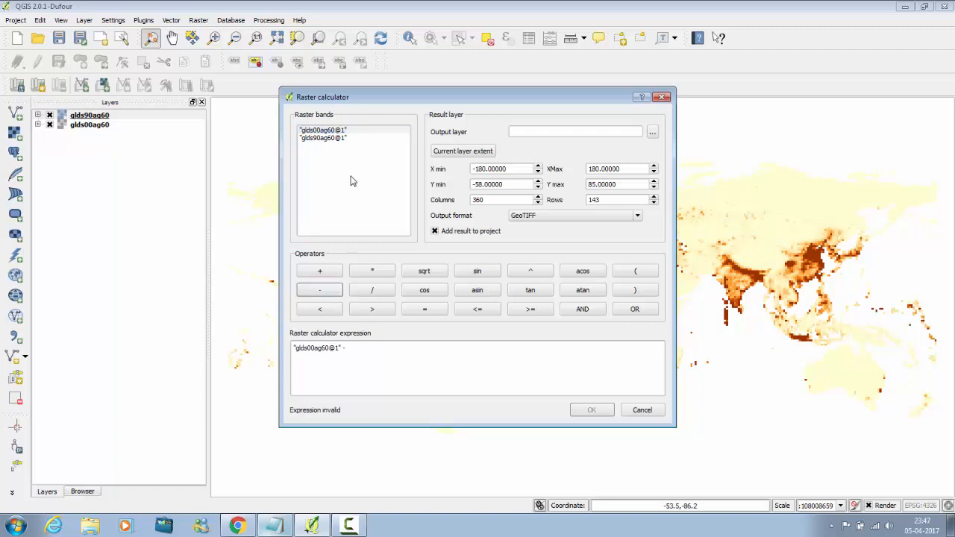
pyautogui.doubleClick(323, 137)
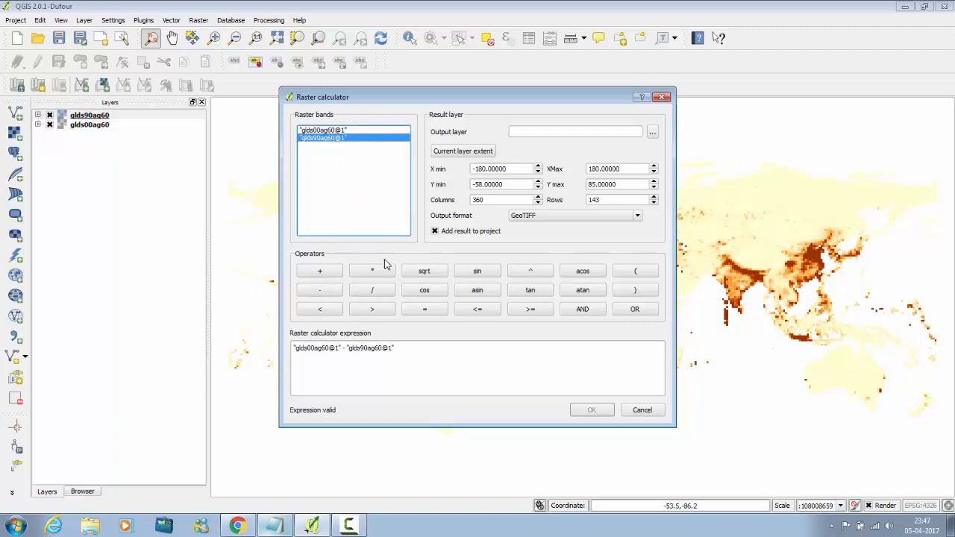
pyautogui.click(574, 132)
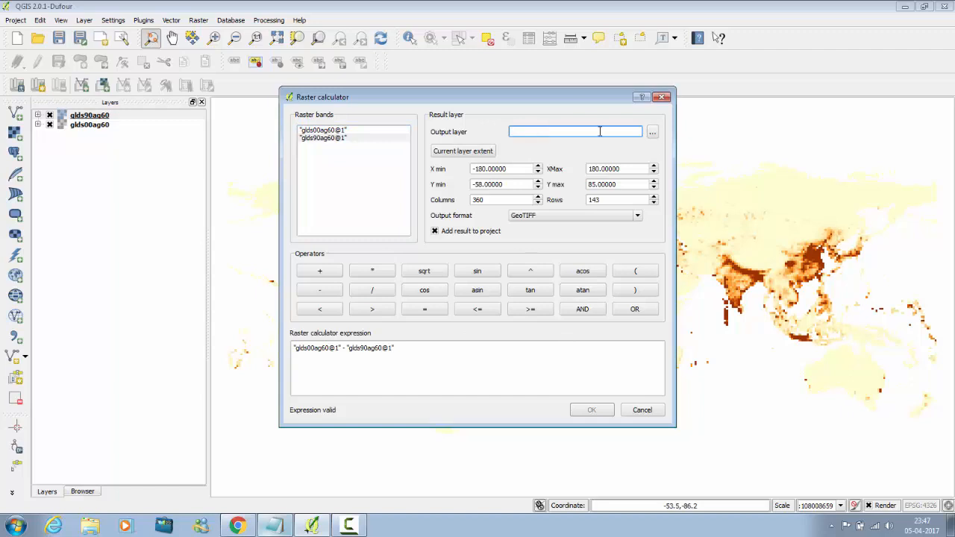
# Save the difference raster to the Desktop as population_density_1990_2000 and run the calculation.
pyautogui.write('density_1990')
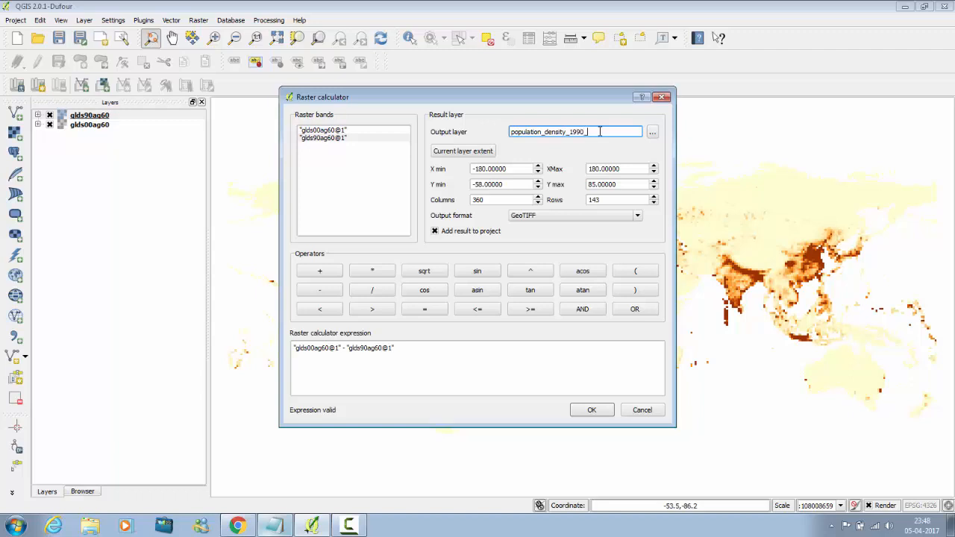
pyautogui.write('_2000')
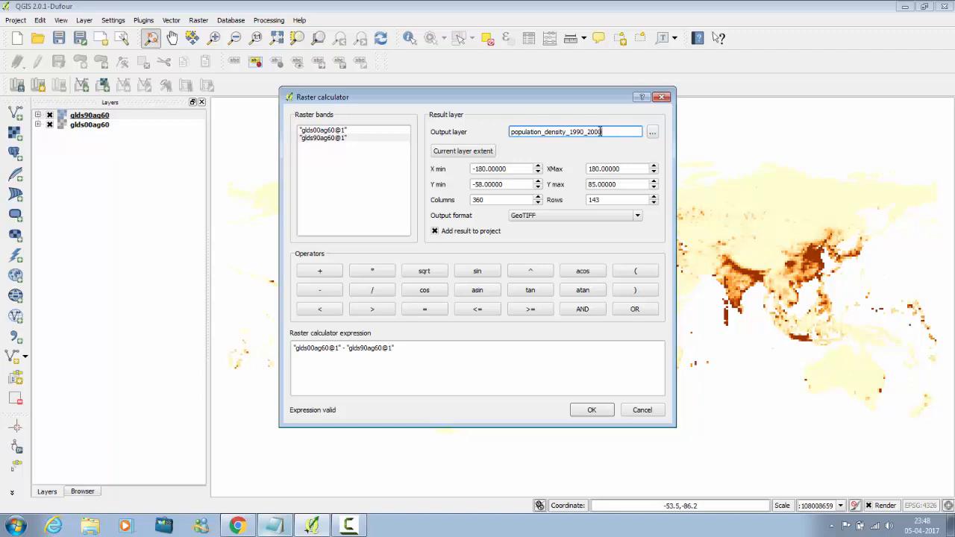
pyautogui.click(653, 132)
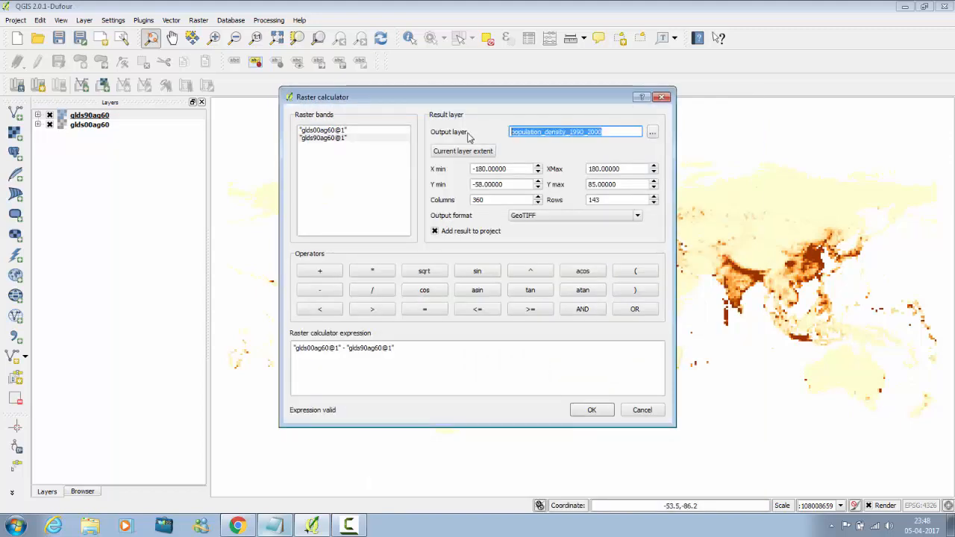
pyautogui.click(652, 132)
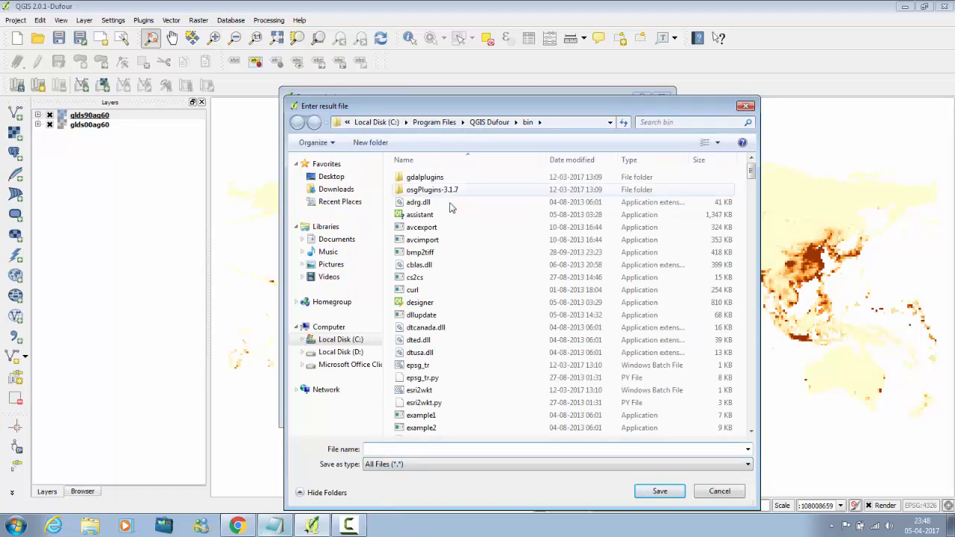
pyautogui.click(331, 176)
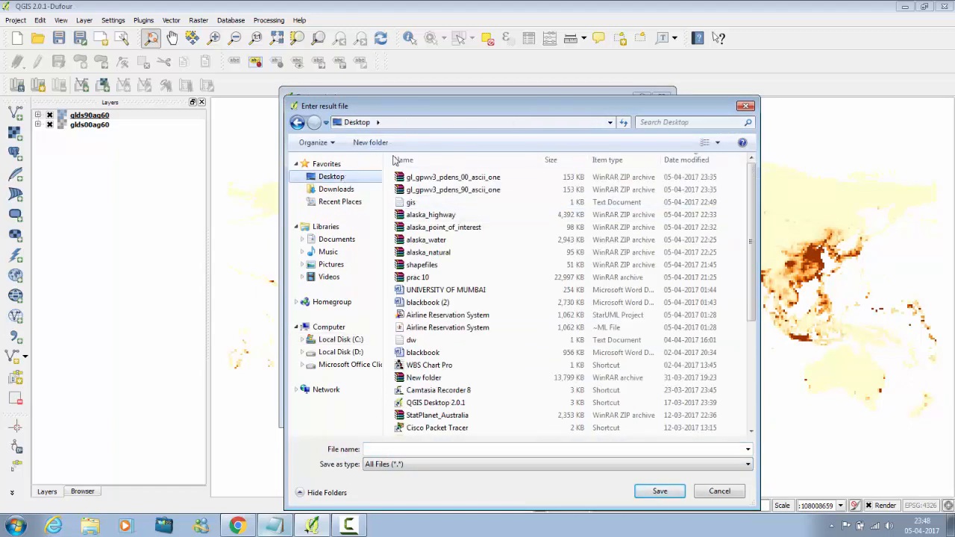
pyautogui.write('population_density_1990_2000')
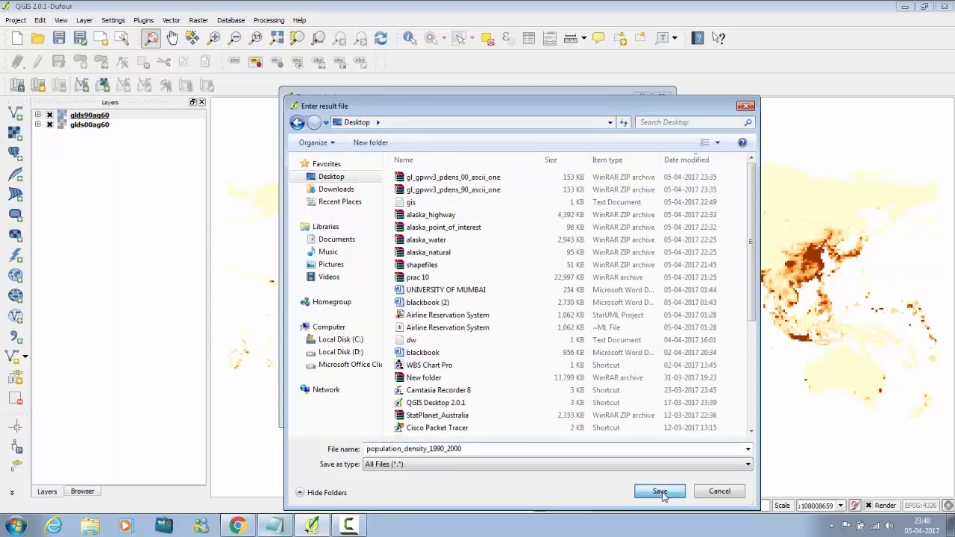
pyautogui.click(659, 491)
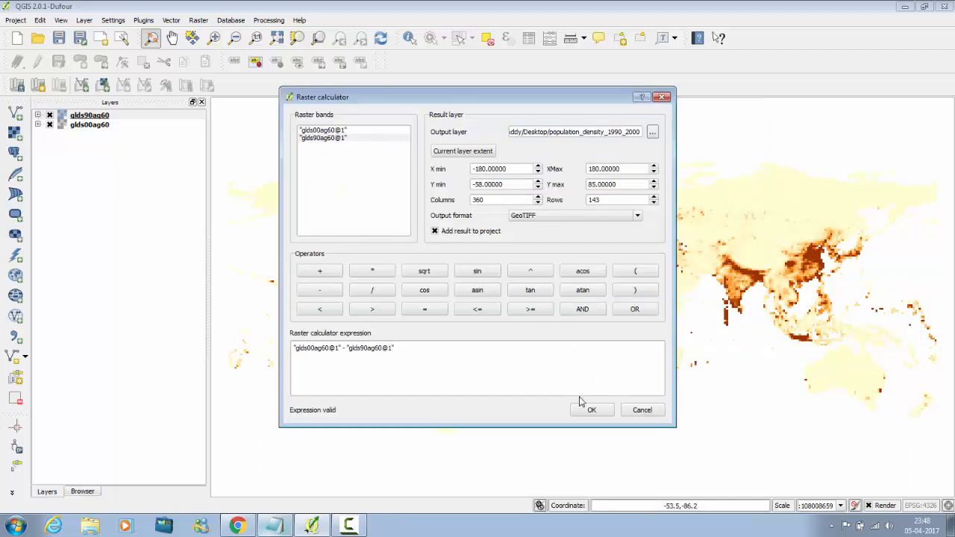
pyautogui.click(591, 409)
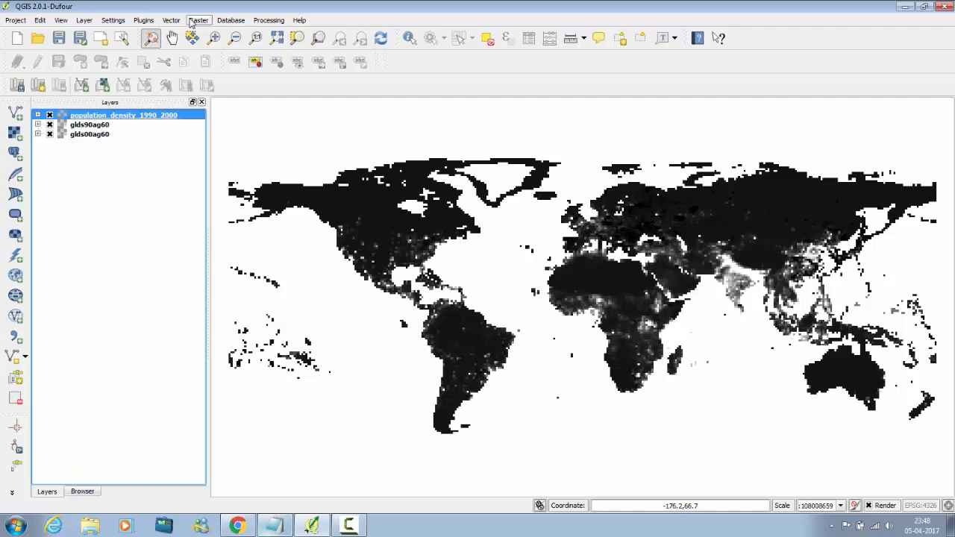
# Compute population_density_1990_2000@1 < -10 and save the result to the Desktop as 'negative'.
pyautogui.click(199, 21)
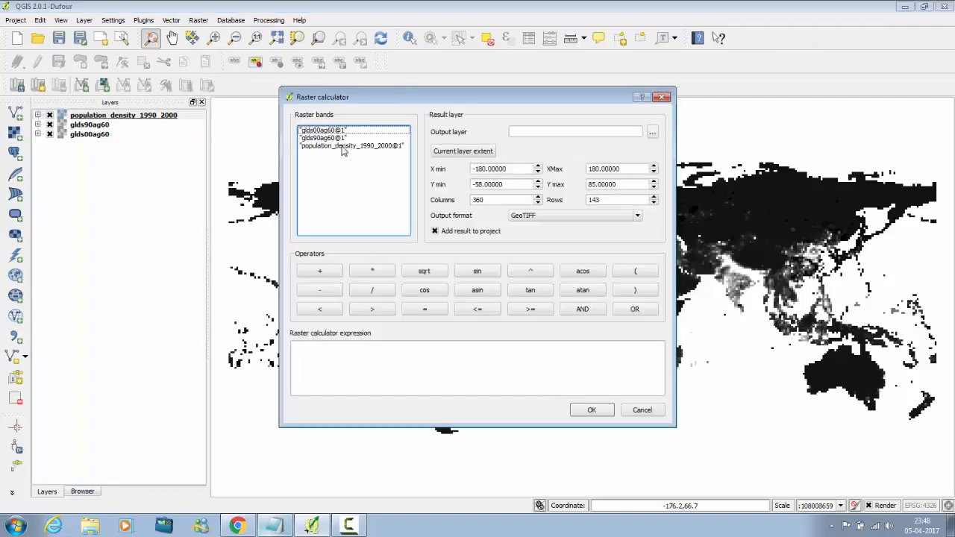
pyautogui.click(352, 146)
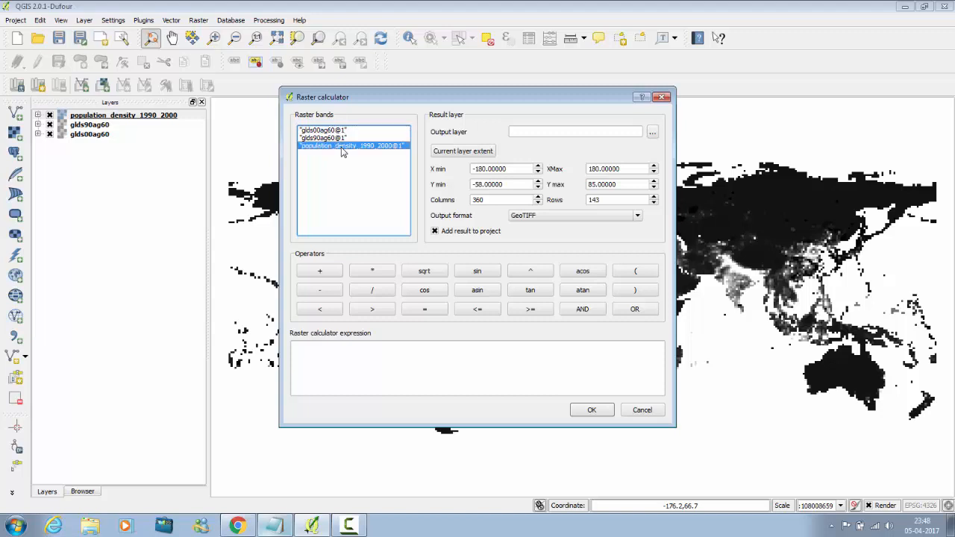
pyautogui.click(320, 309)
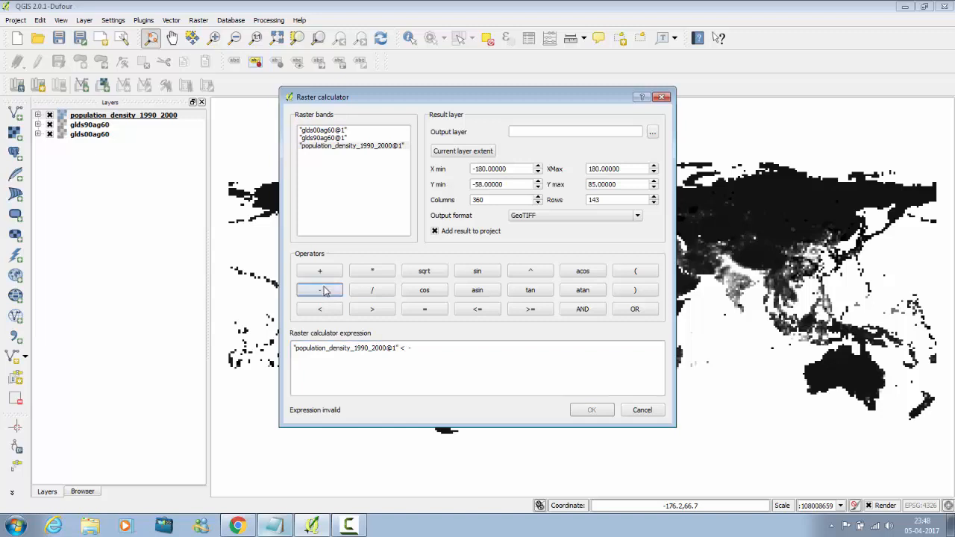
pyautogui.write('10')
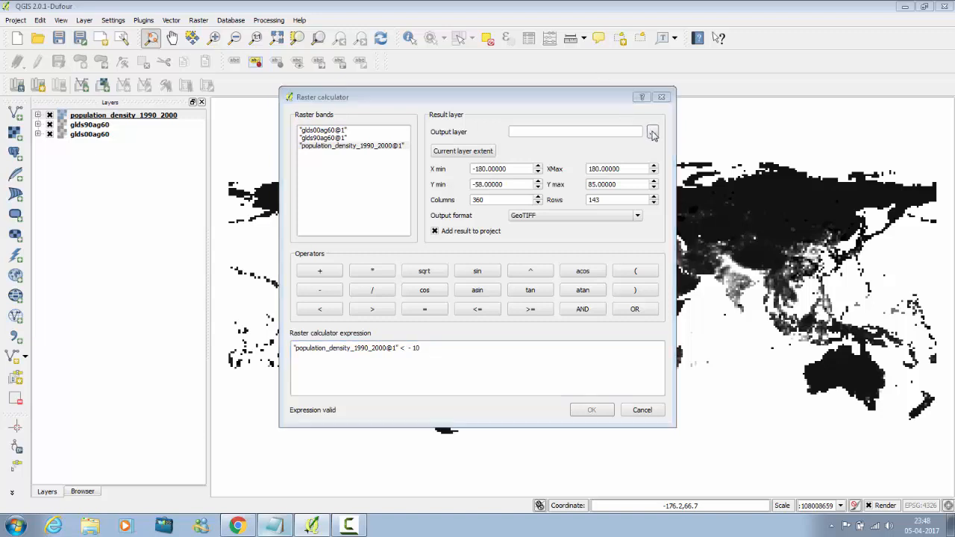
pyautogui.click(653, 131)
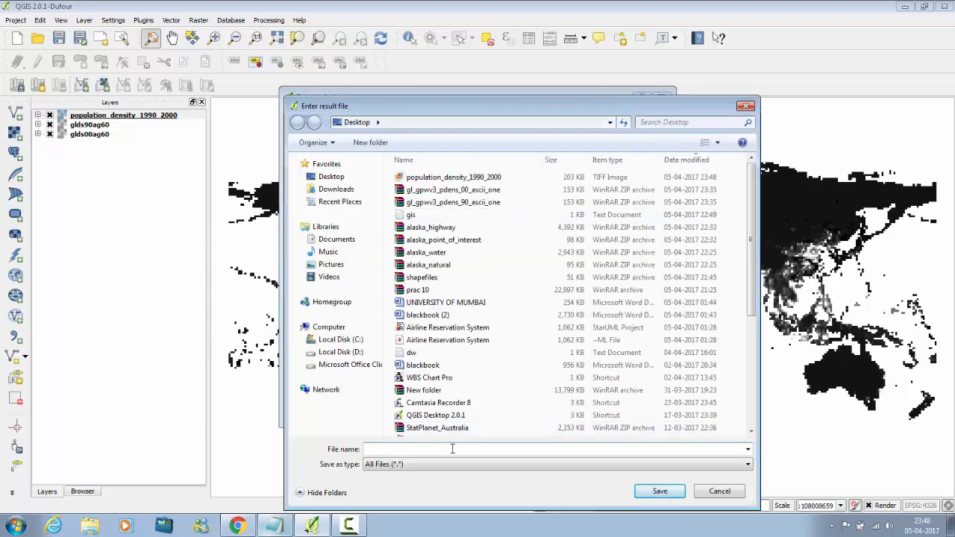
pyautogui.write('negative')
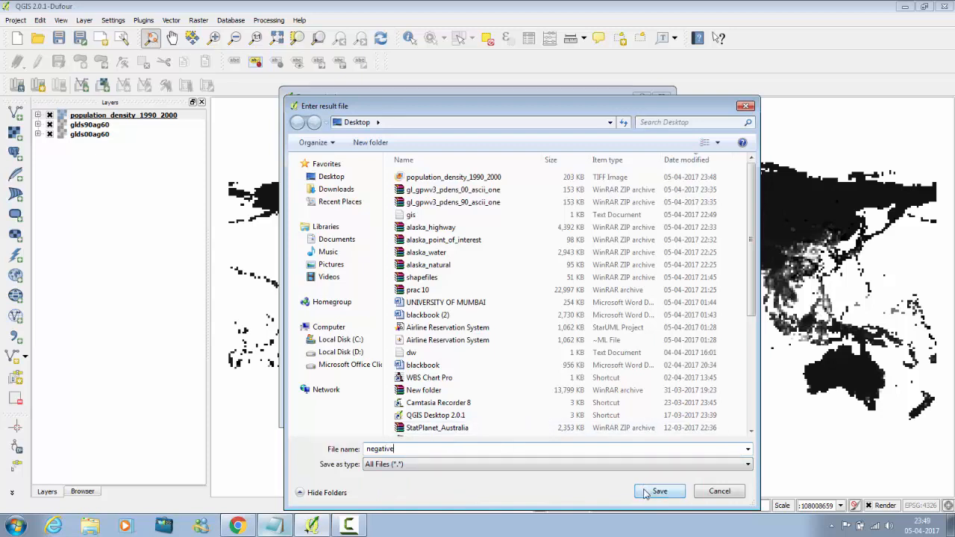
pyautogui.click(660, 491)
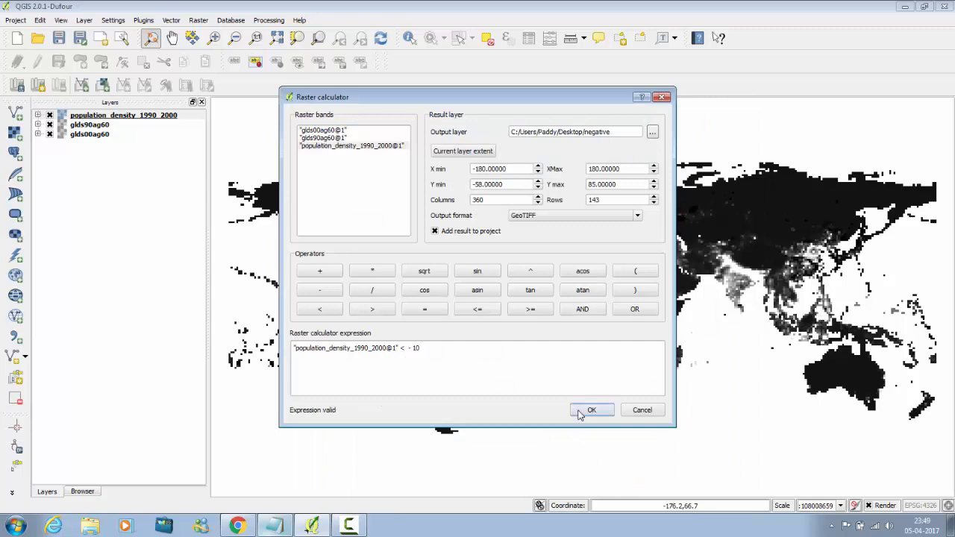
pyautogui.click(591, 409)
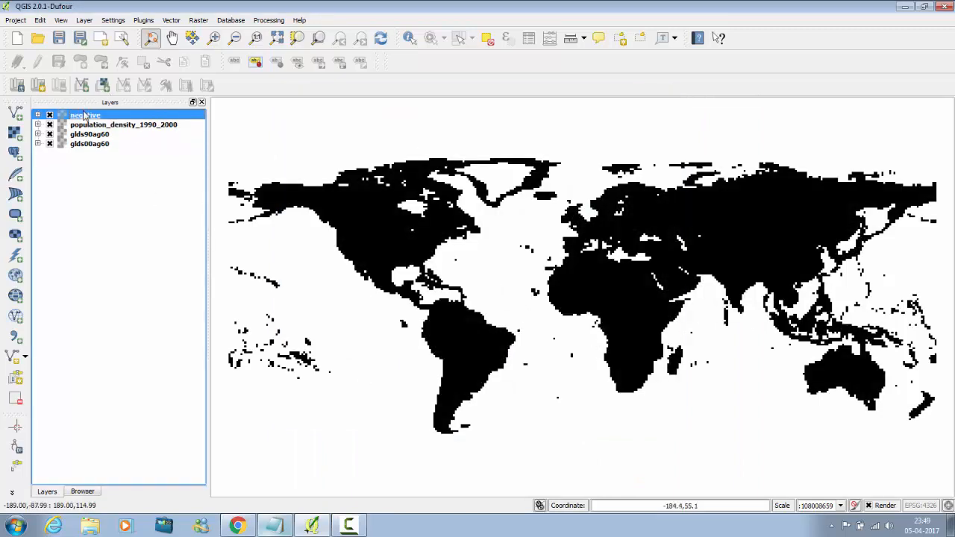
pyautogui.doubleClick(83, 115)
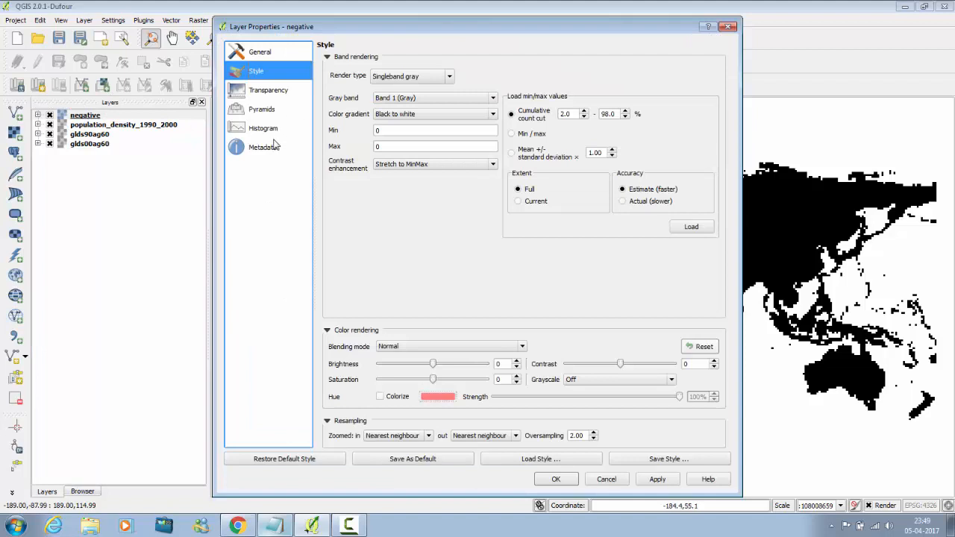
pyautogui.click(269, 89)
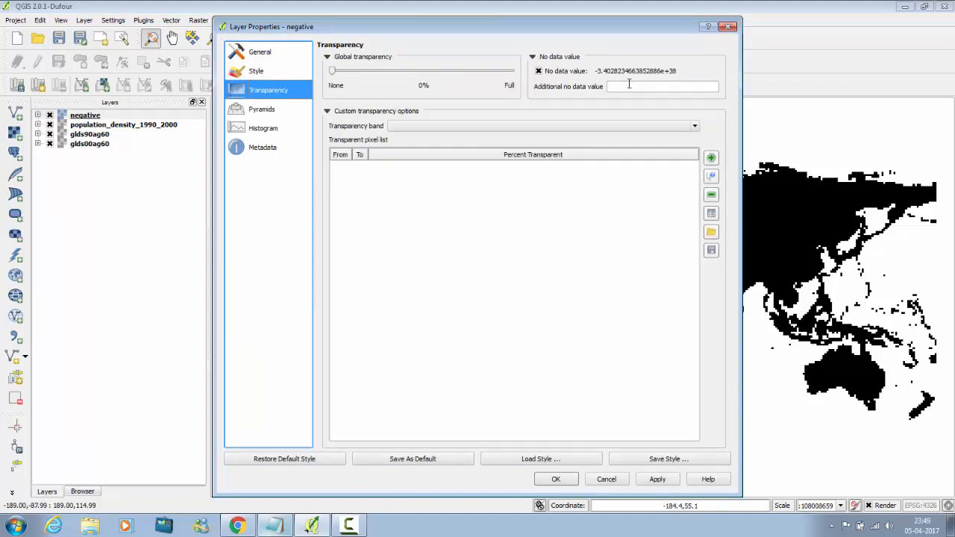
pyautogui.click(662, 85)
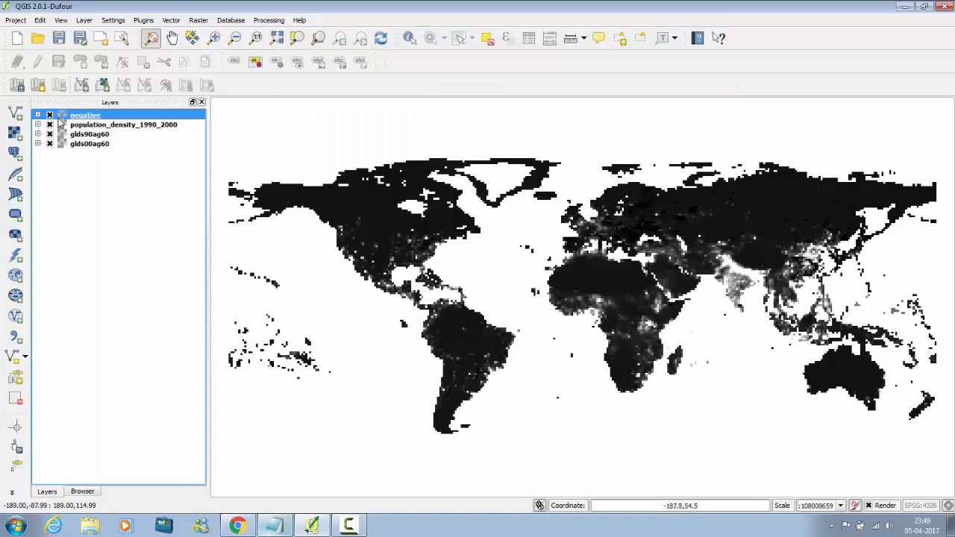
pyautogui.moveTo(769, 230)
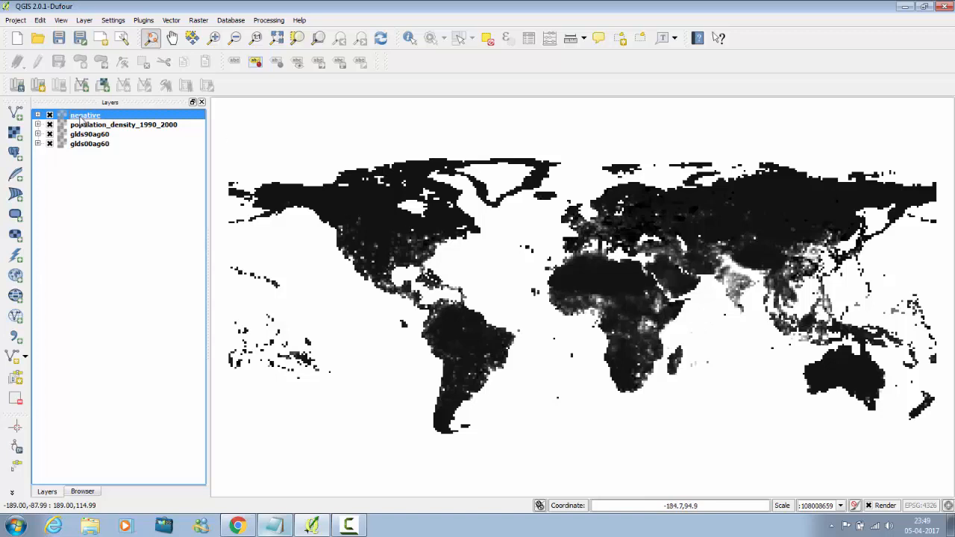
pyautogui.click(122, 124)
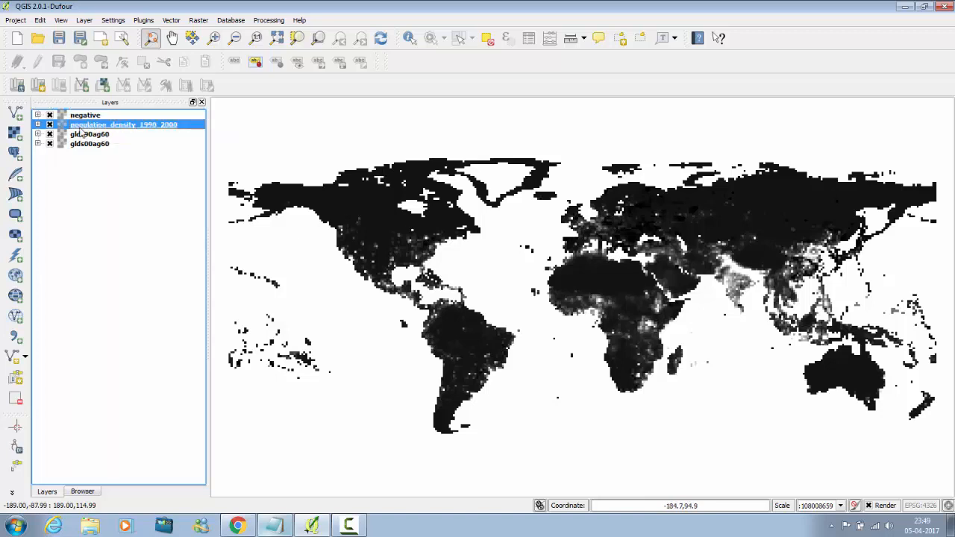
pyautogui.doubleClick(122, 124)
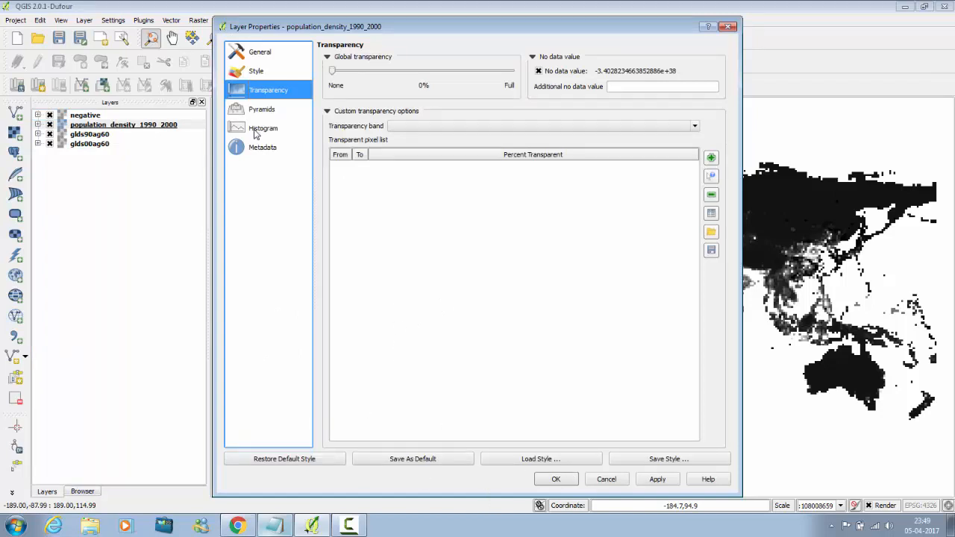
pyautogui.click(263, 148)
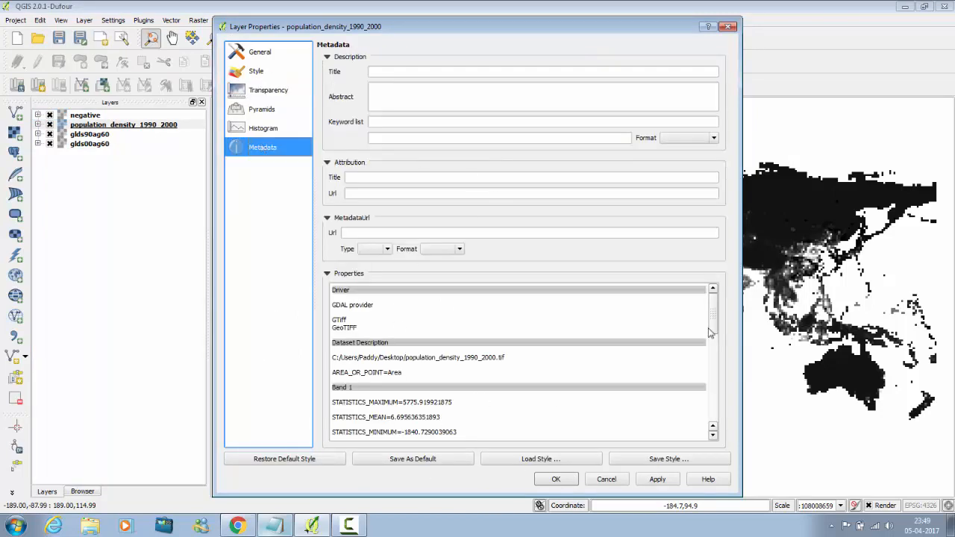
pyautogui.scroll(-3)
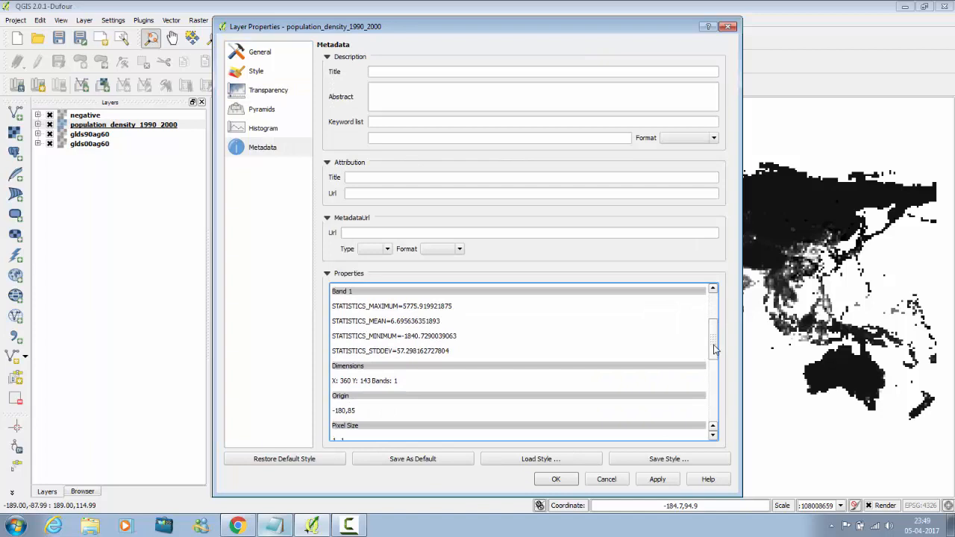
pyautogui.scroll(-3)
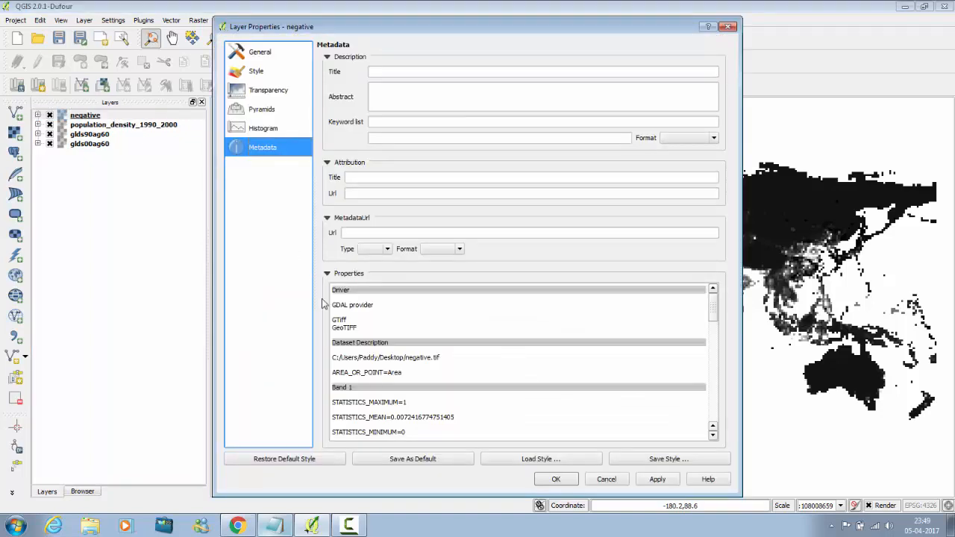
pyautogui.scroll(-3)
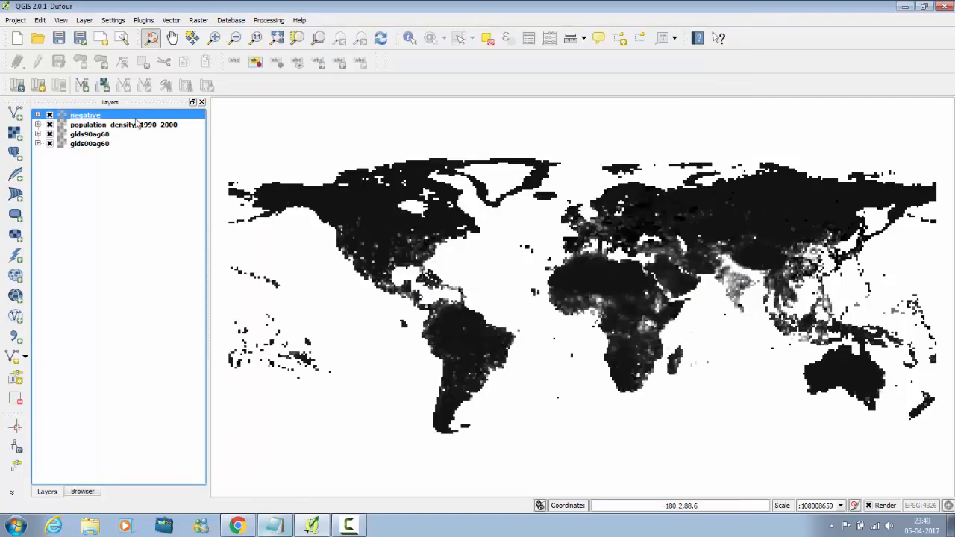
pyautogui.moveTo(418, 347)
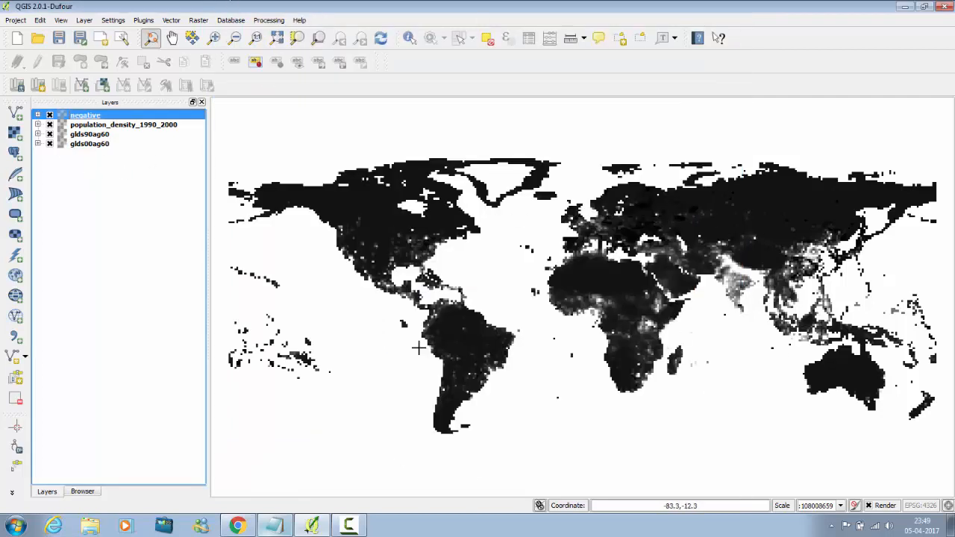
pyautogui.moveTo(212, 242)
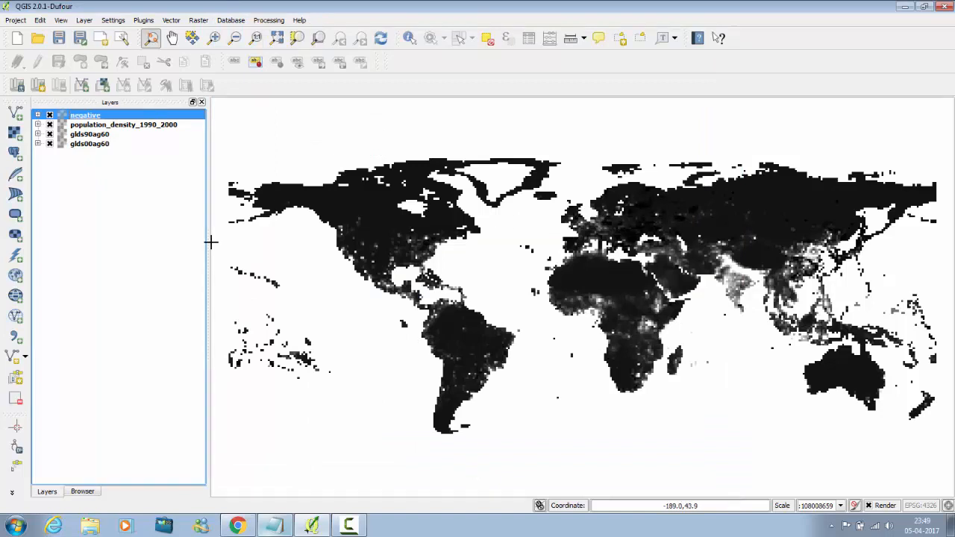
pyautogui.moveTo(175, 187)
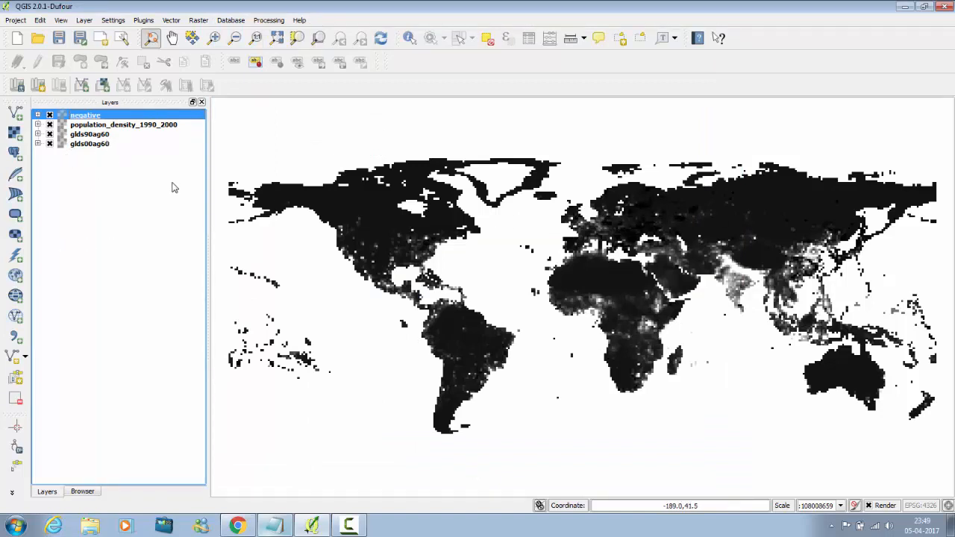
pyautogui.moveTo(138, 179)
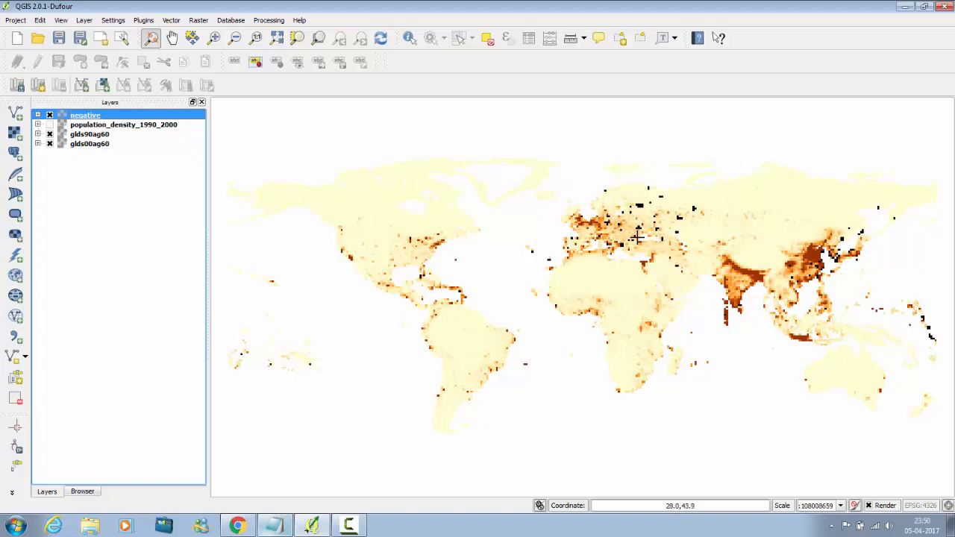
pyautogui.moveTo(704, 167)
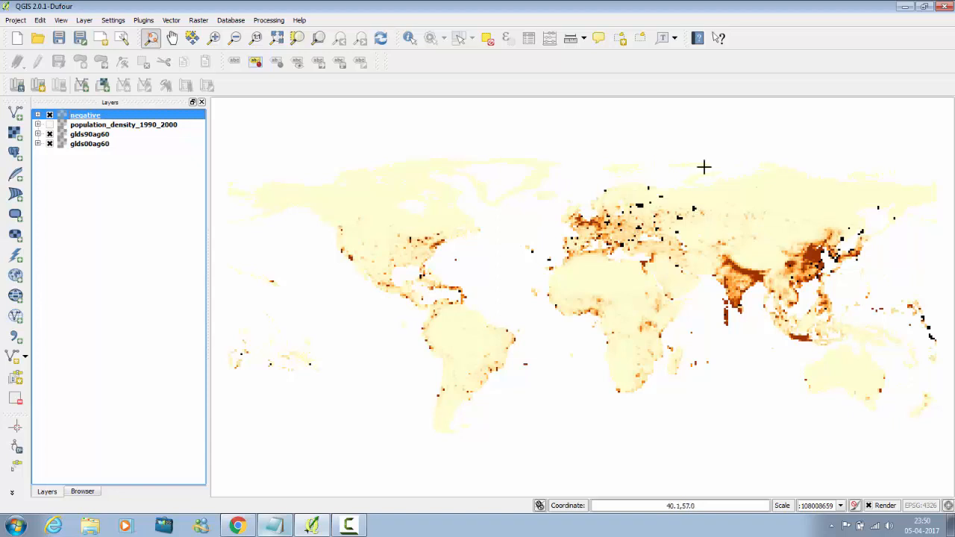
pyautogui.moveTo(740, 275)
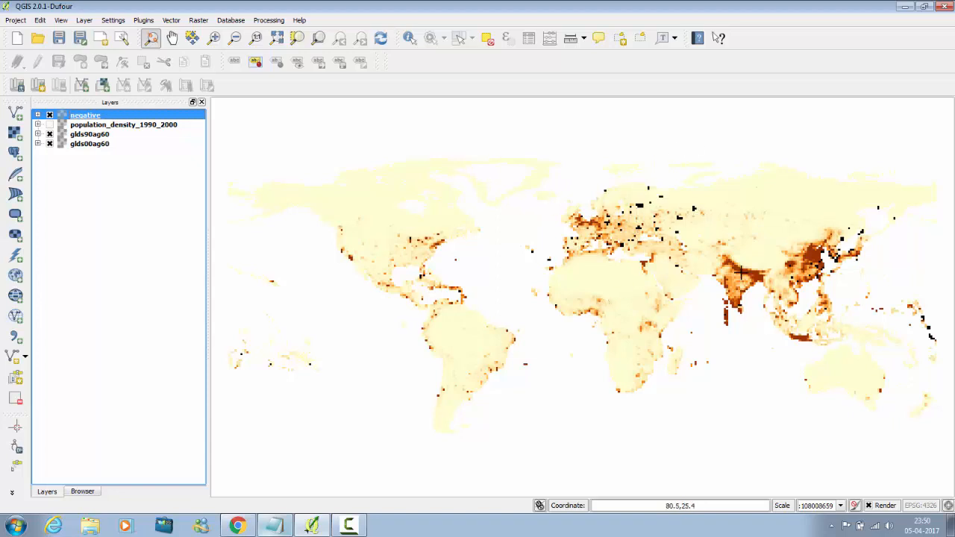
pyautogui.moveTo(728, 276)
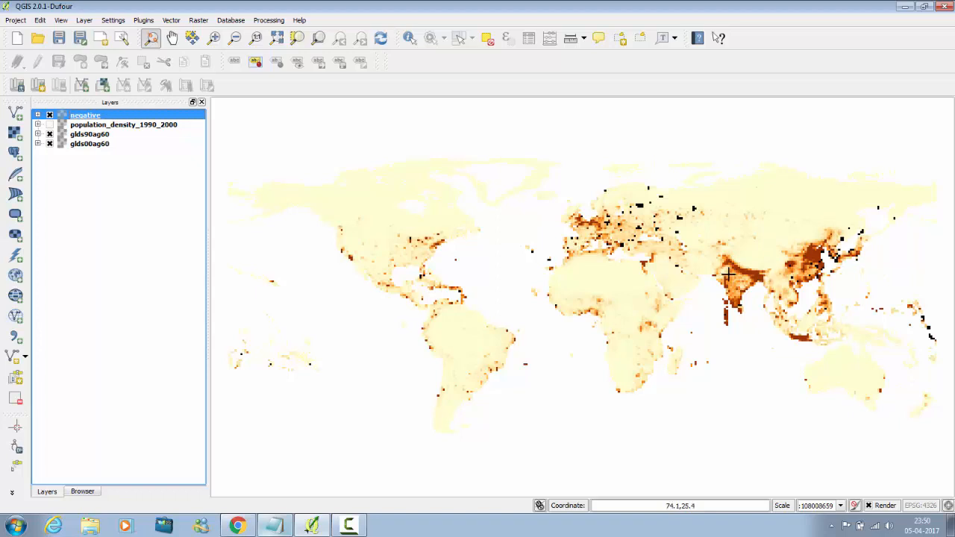
pyautogui.moveTo(549, 365)
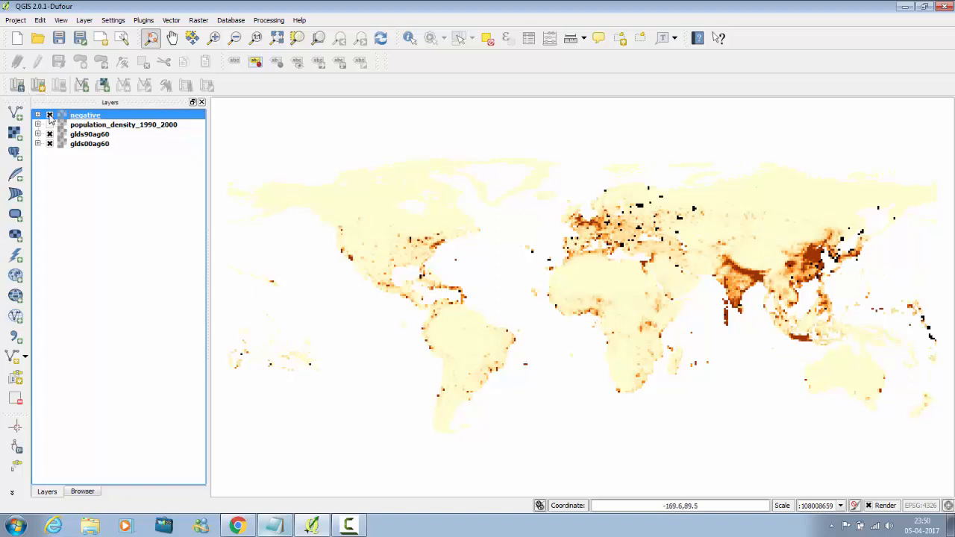
# Hide the negative layer in the Layers panel, leaving only the coloured density map.
pyautogui.click(49, 115)
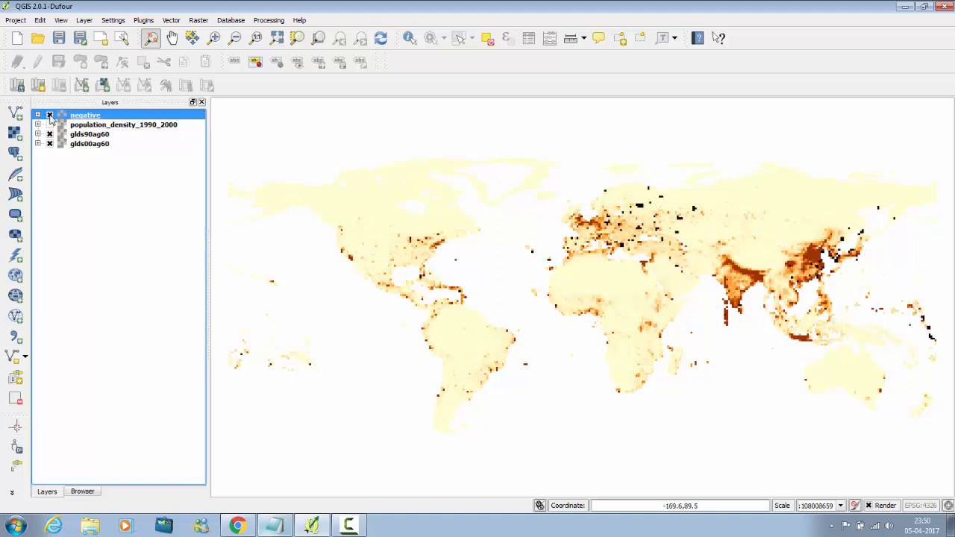
pyautogui.click(49, 115)
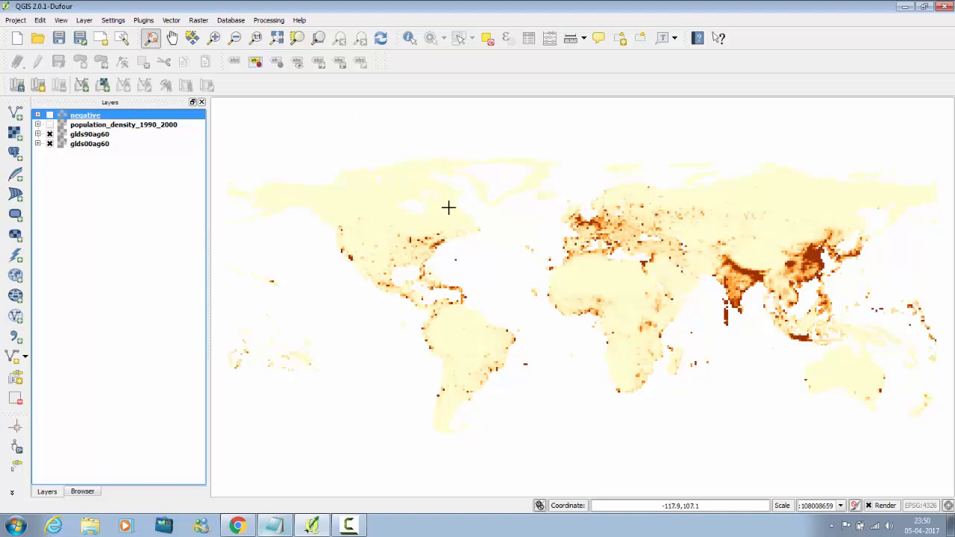